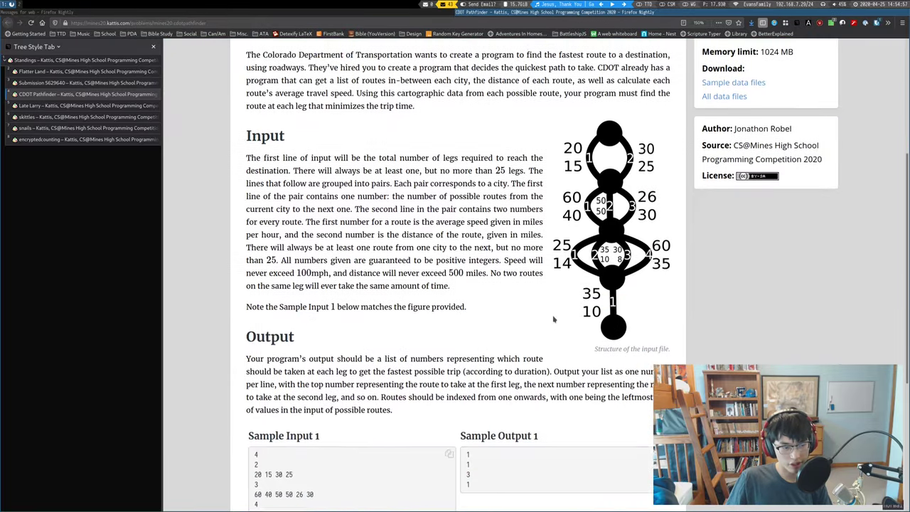
# Step: Read the problem statement's opening sentence about the number of legs
pyautogui.scroll(3)
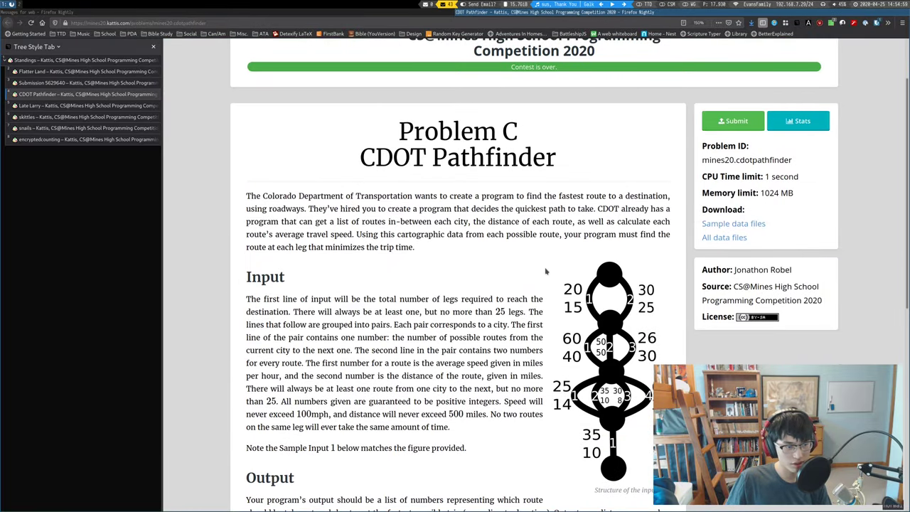
pyautogui.scroll(-3)
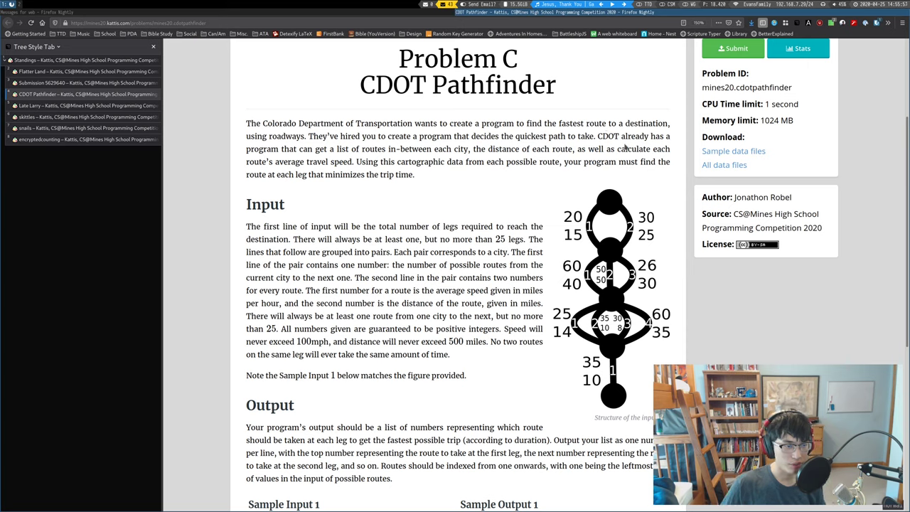
pyautogui.moveTo(598, 135); pyautogui.dragTo(431, 148)
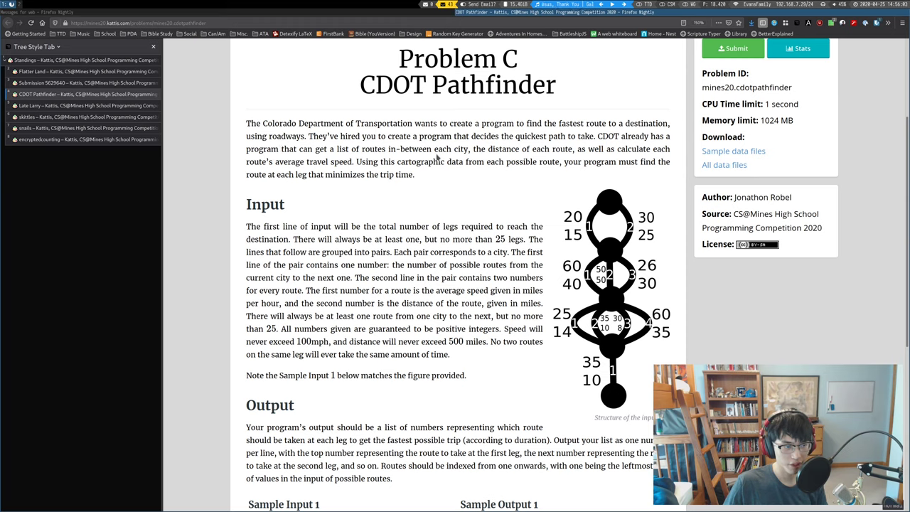
pyautogui.doubleClick(361, 149)
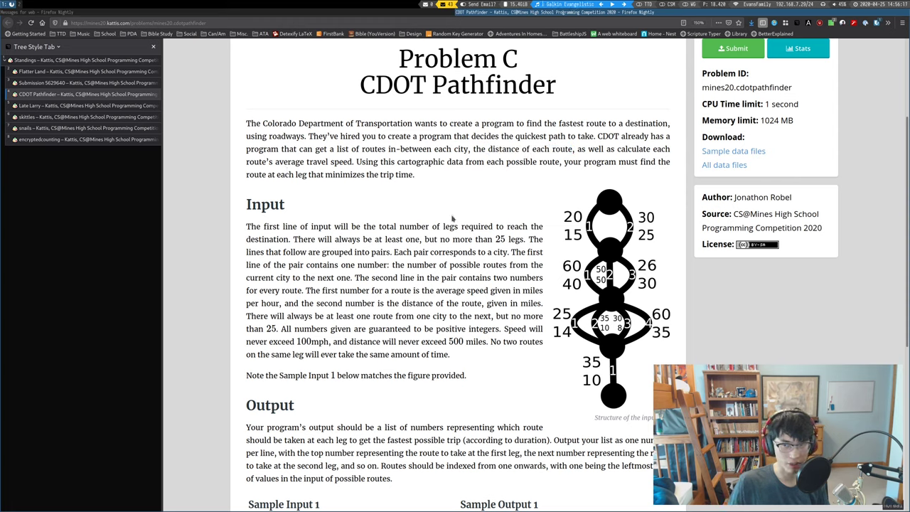
pyautogui.moveTo(517, 379)
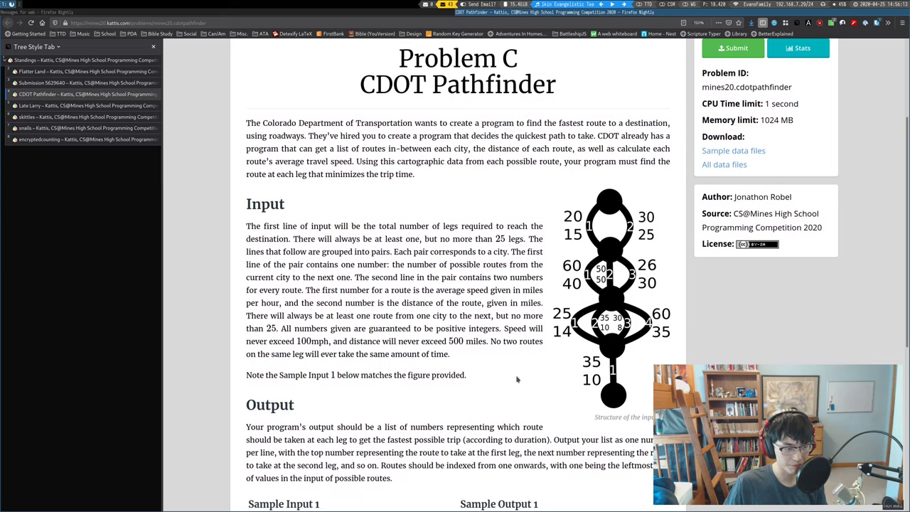
pyautogui.scroll(-3)
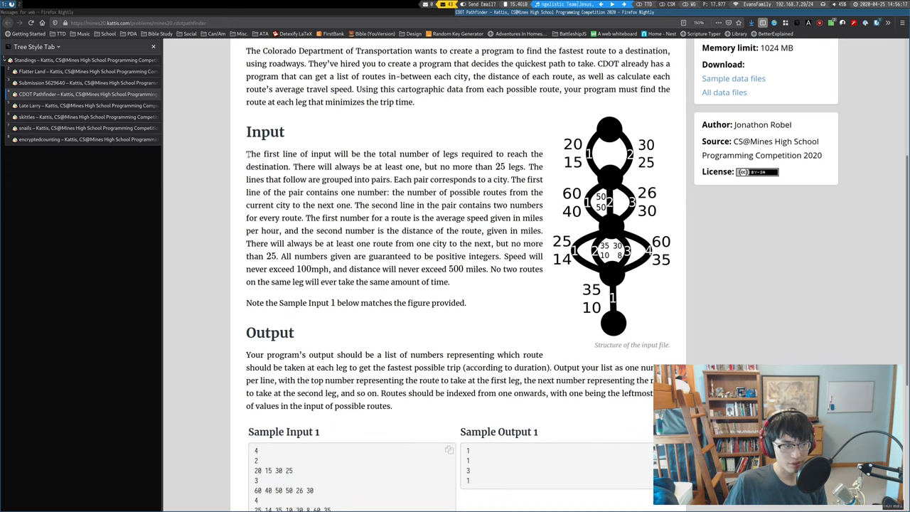
pyautogui.moveTo(246, 153); pyautogui.dragTo(388, 153)
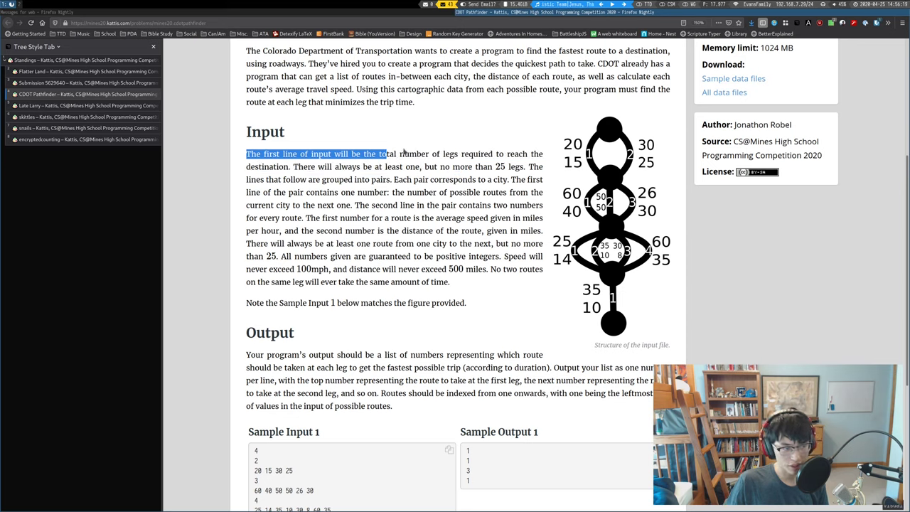
pyautogui.moveTo(386, 154); pyautogui.dragTo(290, 166)
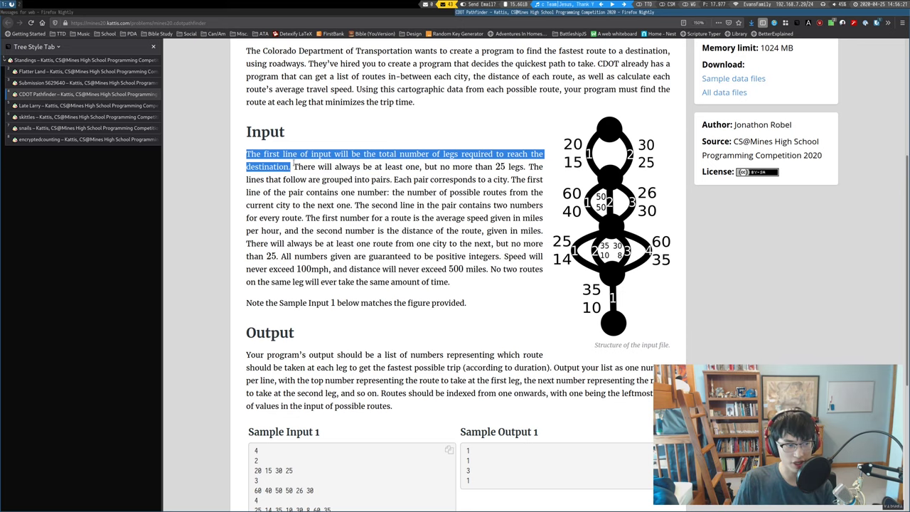
pyautogui.click(580, 275)
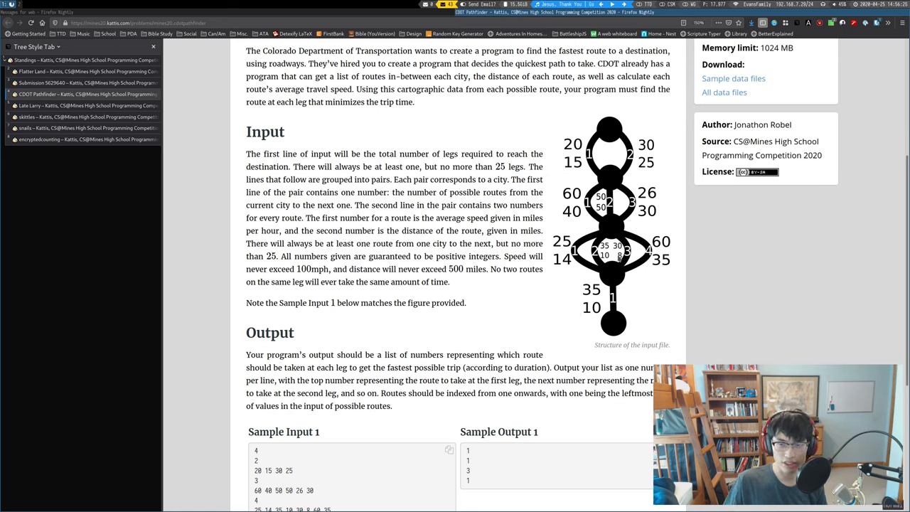
pyautogui.moveTo(606, 127)
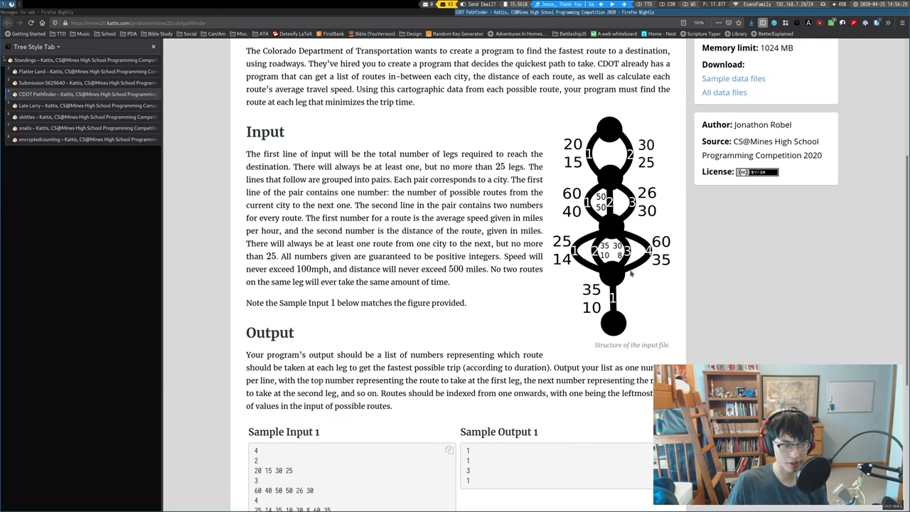
pyautogui.moveTo(610, 338)
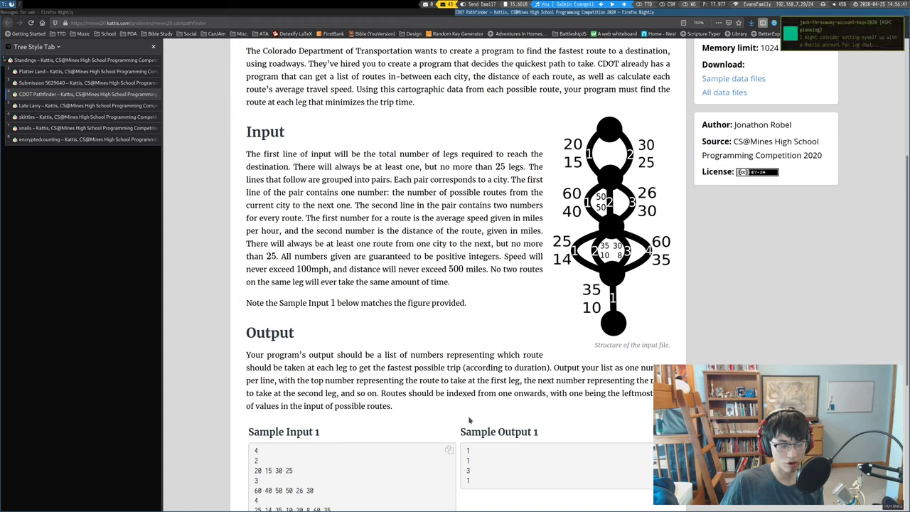
pyautogui.moveTo(760, 81)
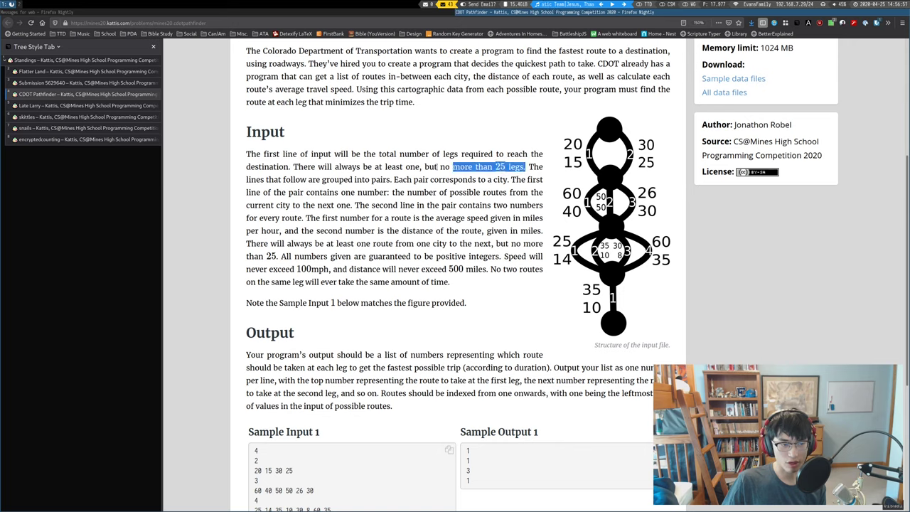
# Step: Review the 25-leg limit, routes to the next city, input format and route speed/distance description
pyautogui.moveTo(525, 166); pyautogui.dragTo(292, 166)
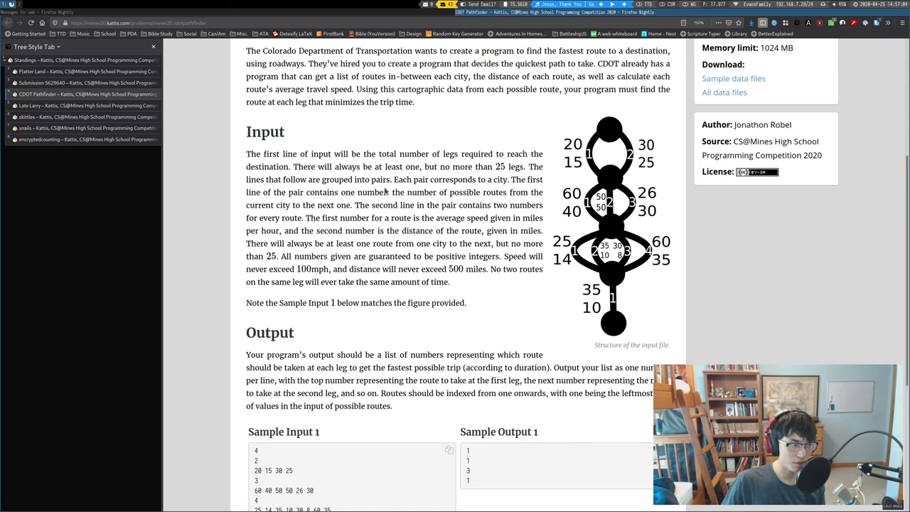
pyautogui.moveTo(529, 167); pyautogui.dragTo(384, 179)
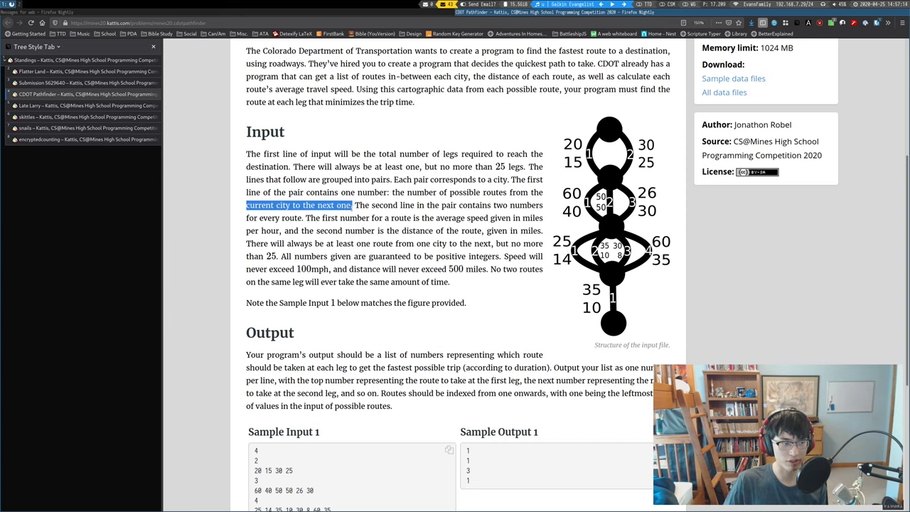
pyautogui.scroll(-3)
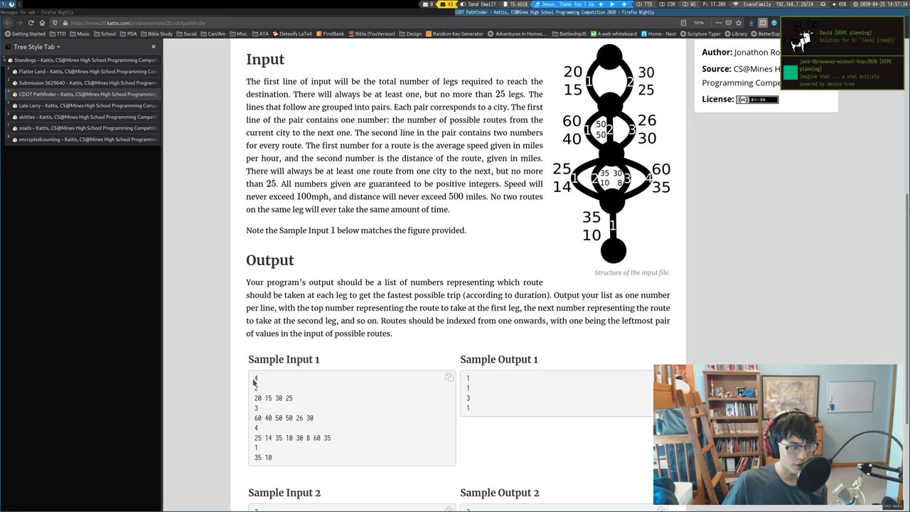
pyautogui.doubleClick(255, 376)
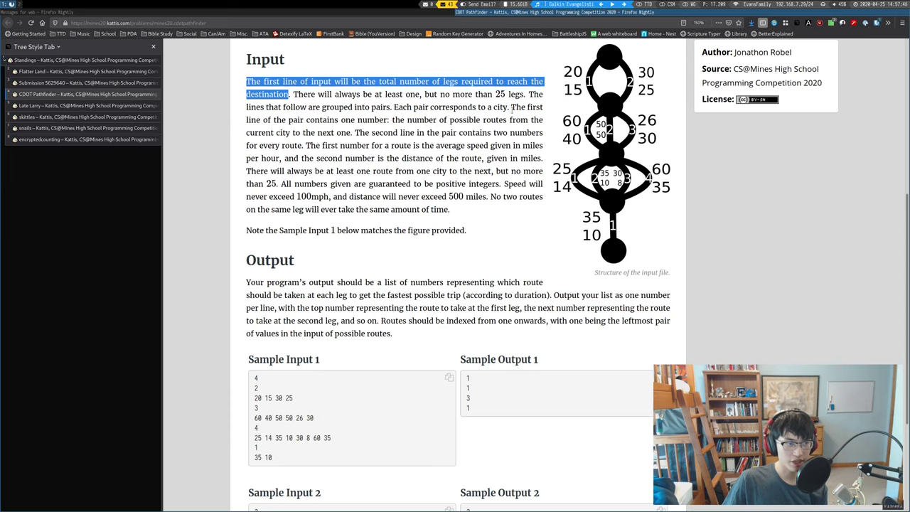
pyautogui.doubleClick(363, 119)
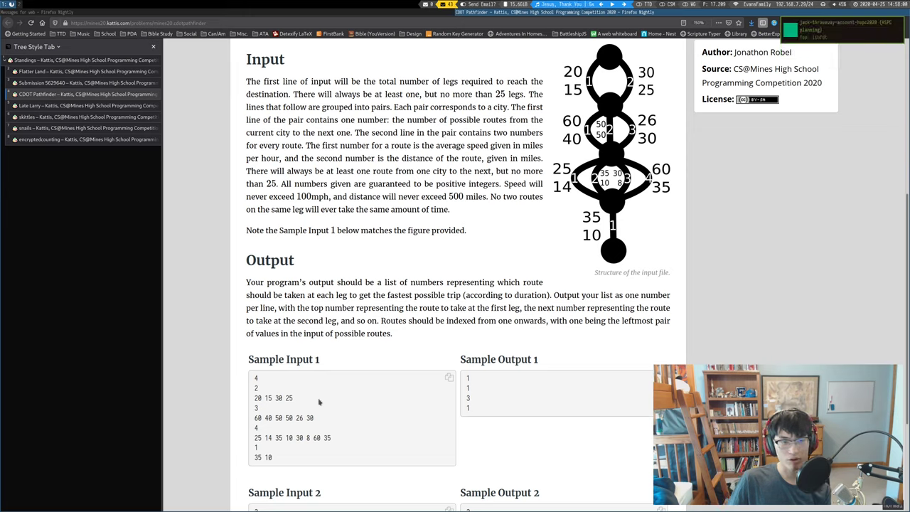
pyautogui.moveTo(466, 156)
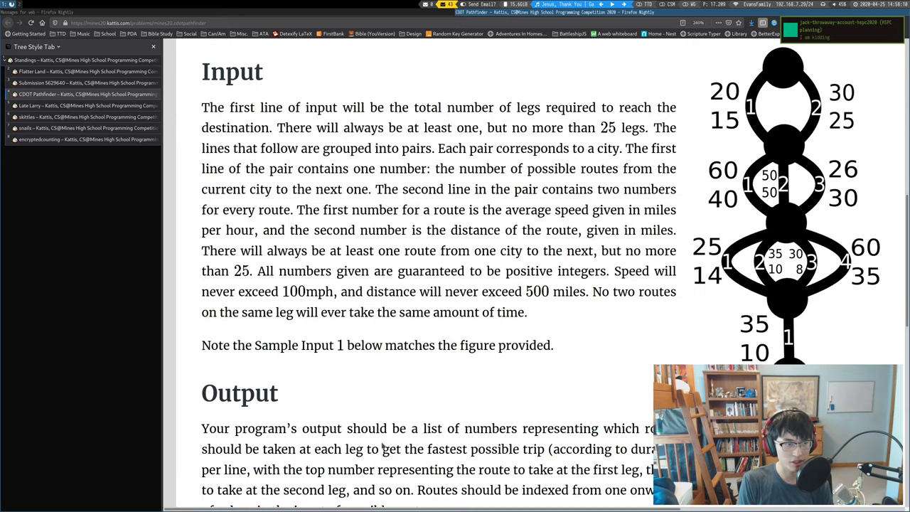
pyautogui.scroll(-3)
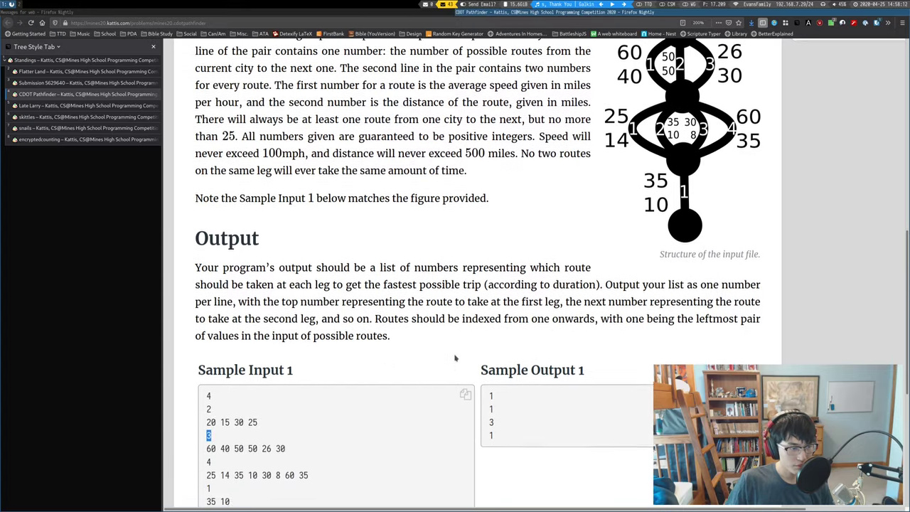
pyautogui.scroll(3)
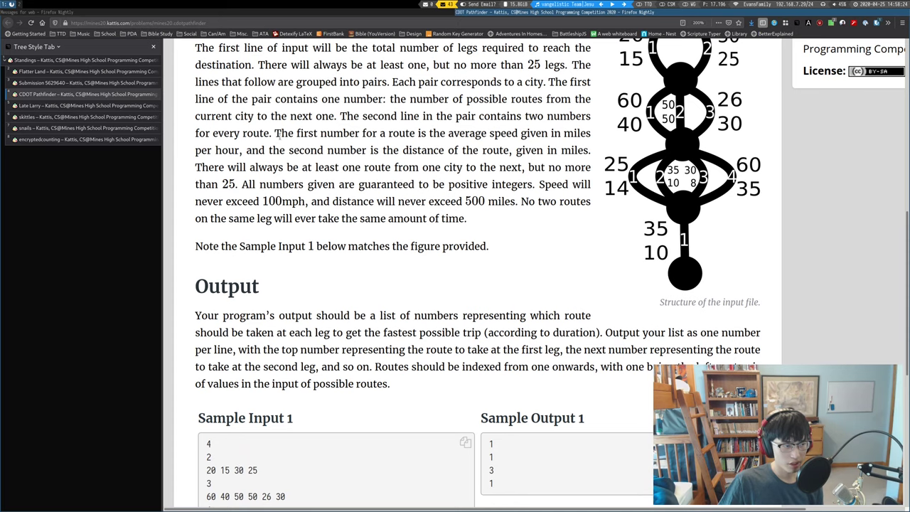
pyautogui.moveTo(195, 47); pyautogui.dragTo(280, 133)
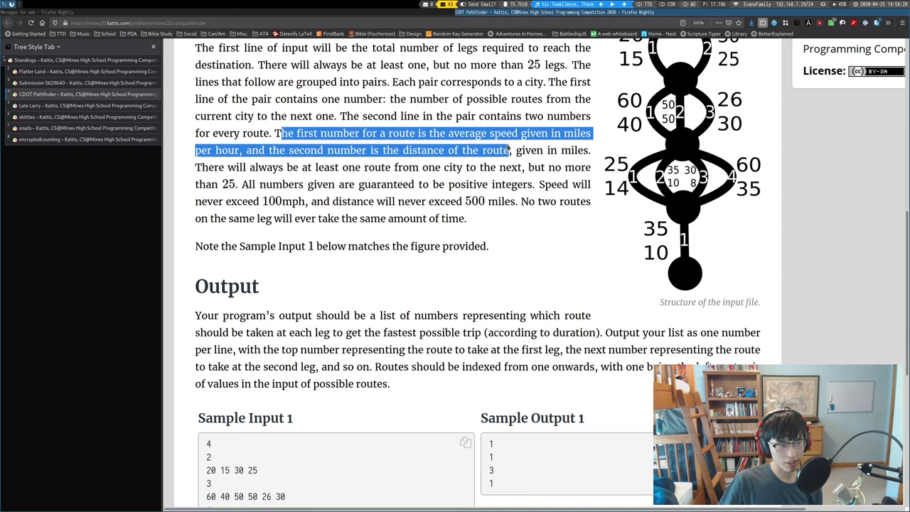
pyautogui.click(538, 216)
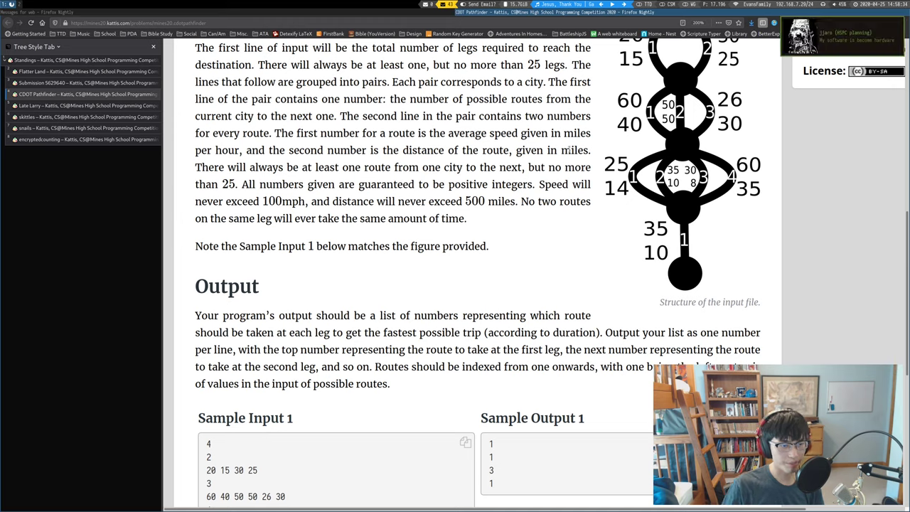
pyautogui.doubleClick(574, 150)
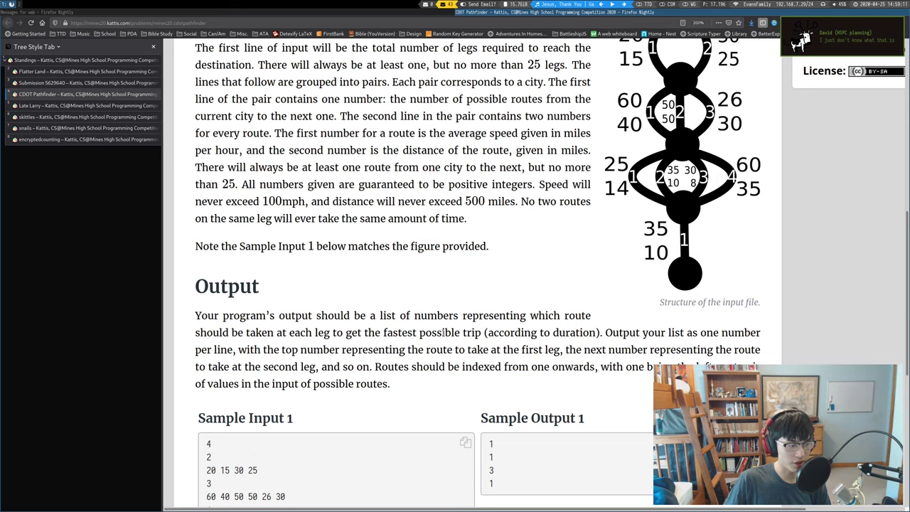
pyautogui.scroll(-3)
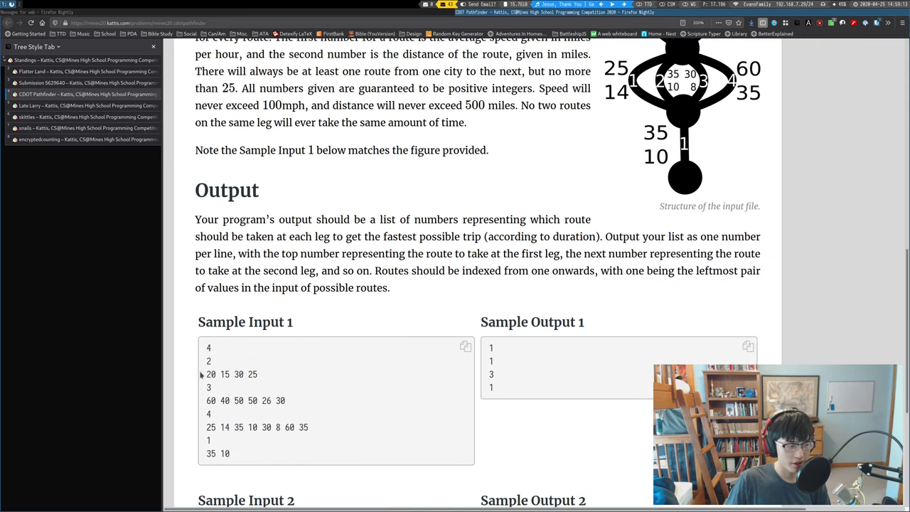
pyautogui.moveTo(219, 367)
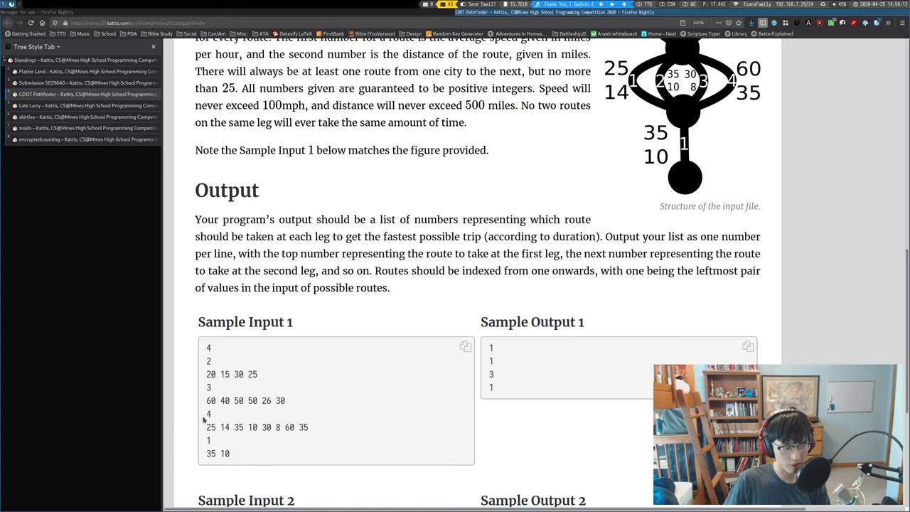
pyautogui.moveTo(335, 437)
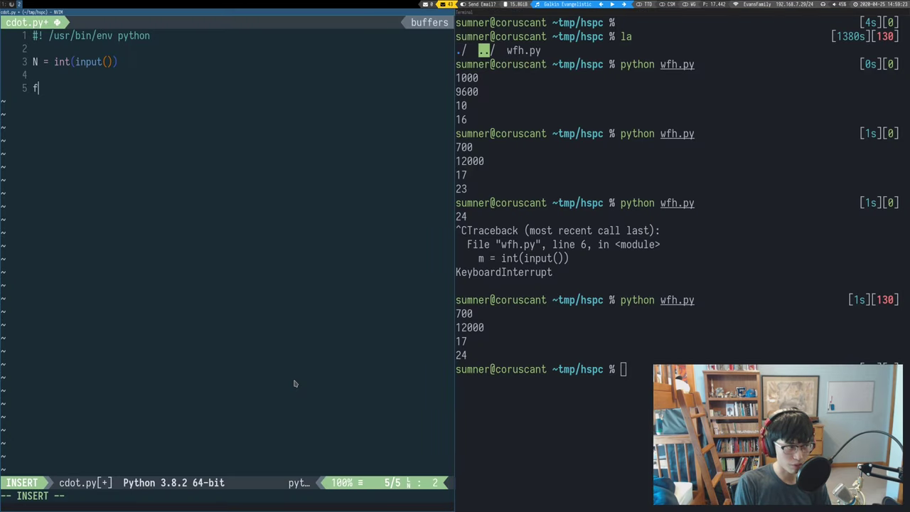
# Step: Write the loop over range(N) reading routes and a list comprehension of ints for each line
pyautogui.write('or _ in range(N):')
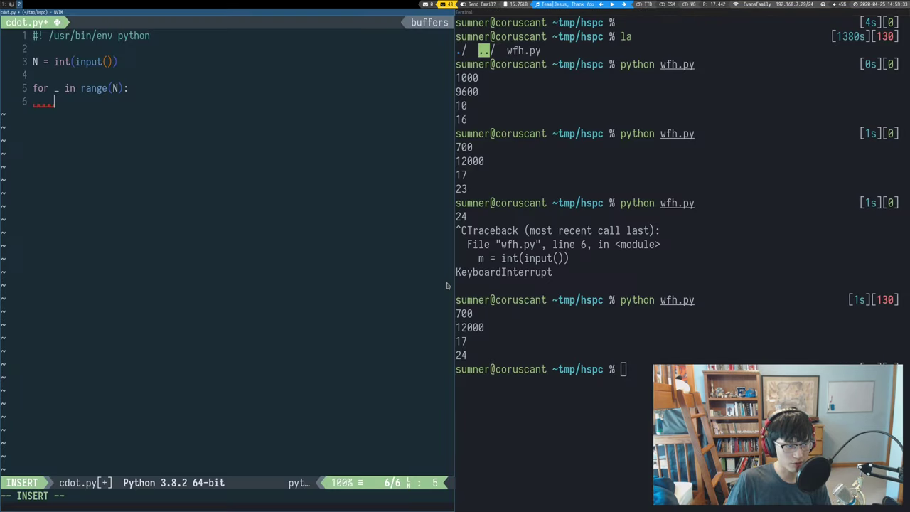
pyautogui.write('routes = int(input())')
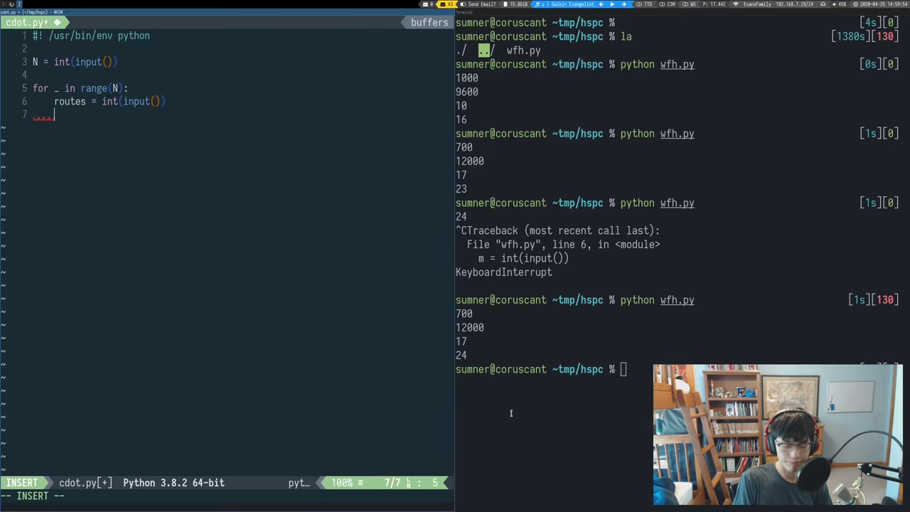
pyautogui.write('line =')
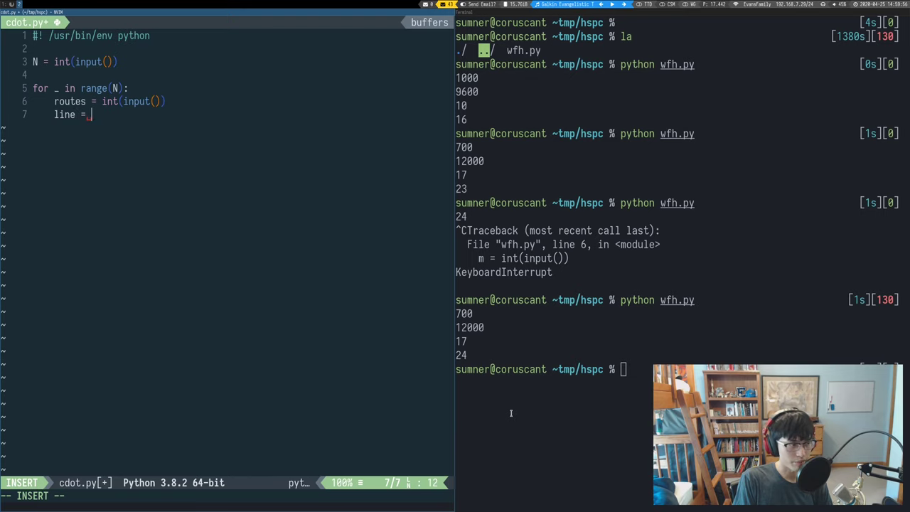
pyautogui.write('[int(x)')
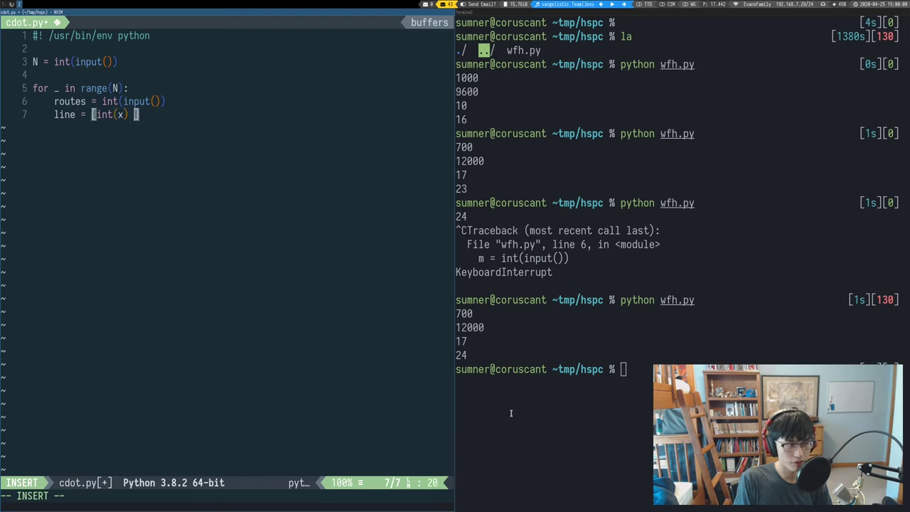
pyautogui.write('for x in input().split(')
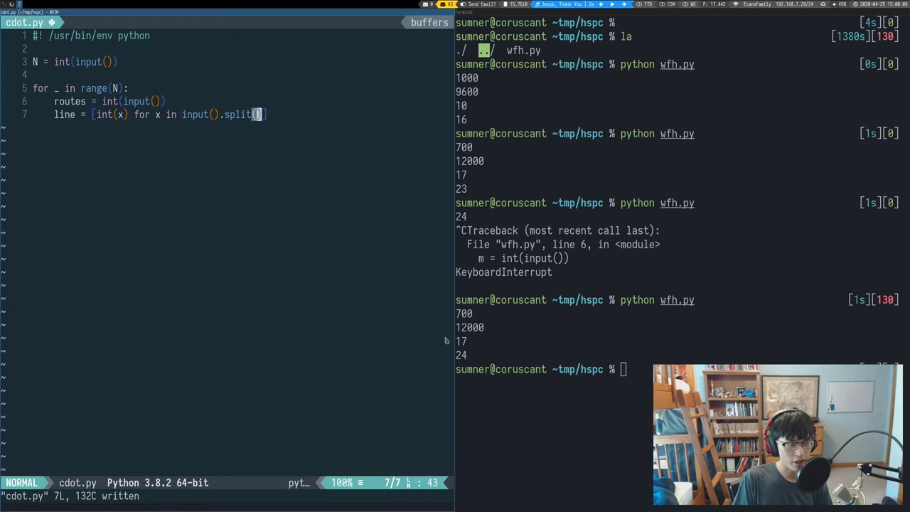
pyautogui.press('v')
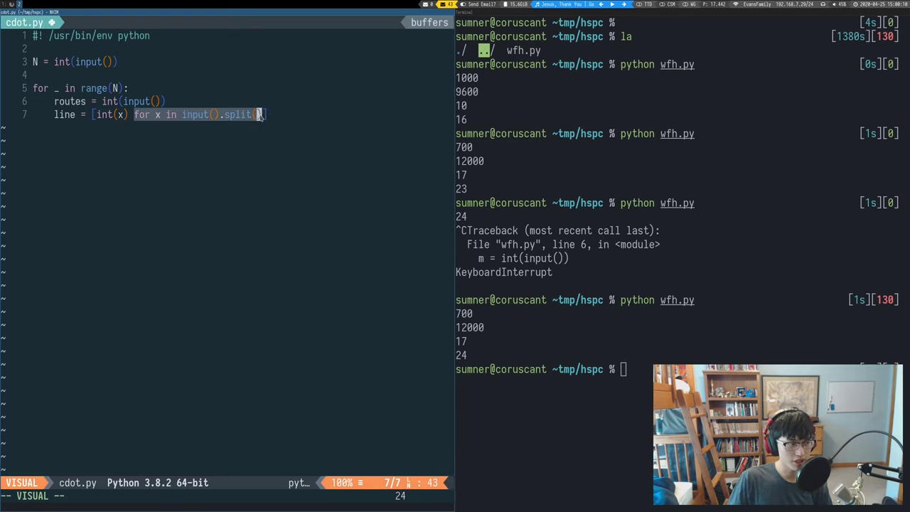
pyautogui.press('Escape')
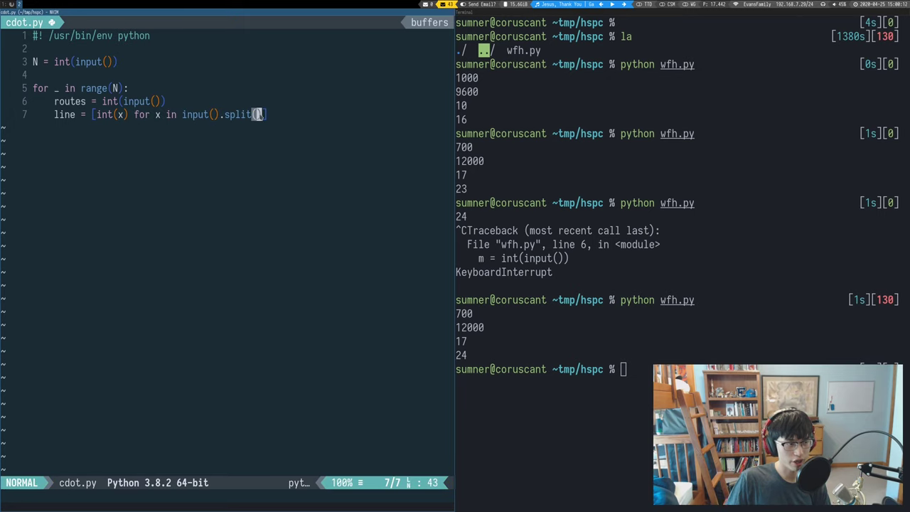
pyautogui.press('v')
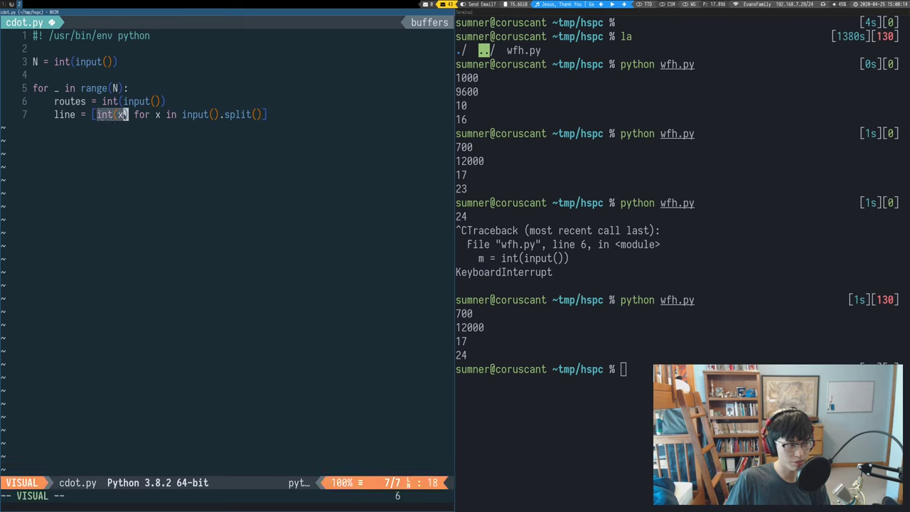
pyautogui.press('Escape')
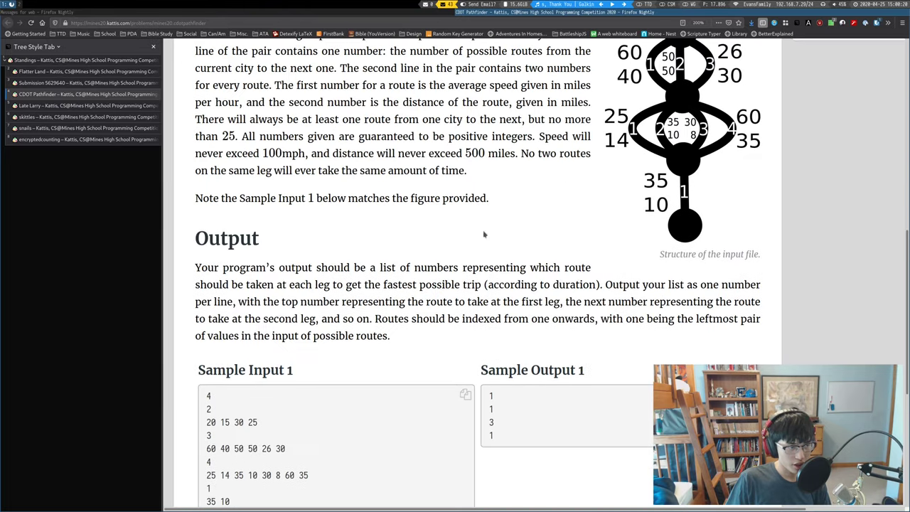
pyautogui.moveTo(384, 169)
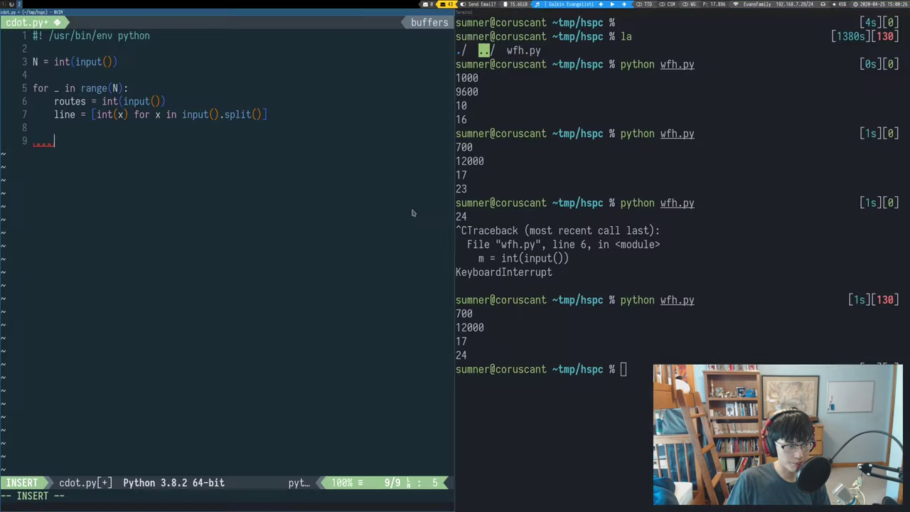
pyautogui.moveTo(197, 184)
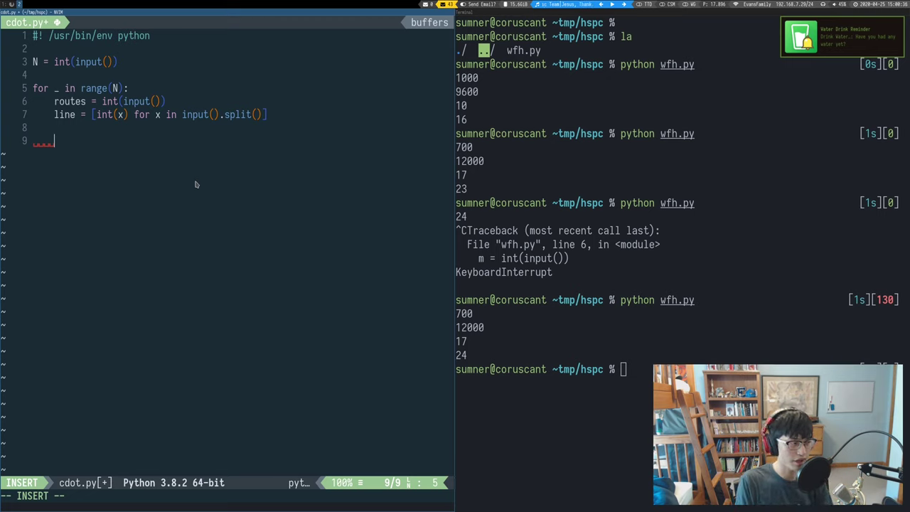
# Step: Add an inner loop for i in range(len(line))
pyautogui.write('for')
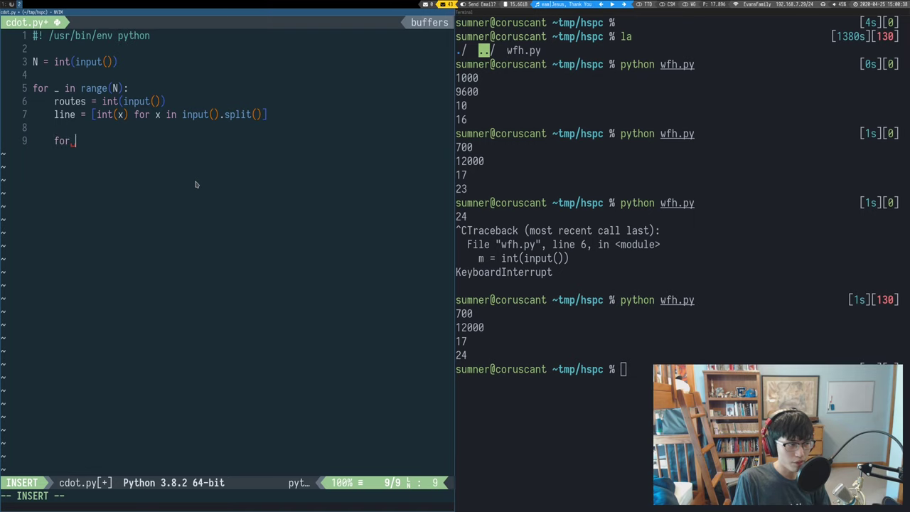
pyautogui.write('i')
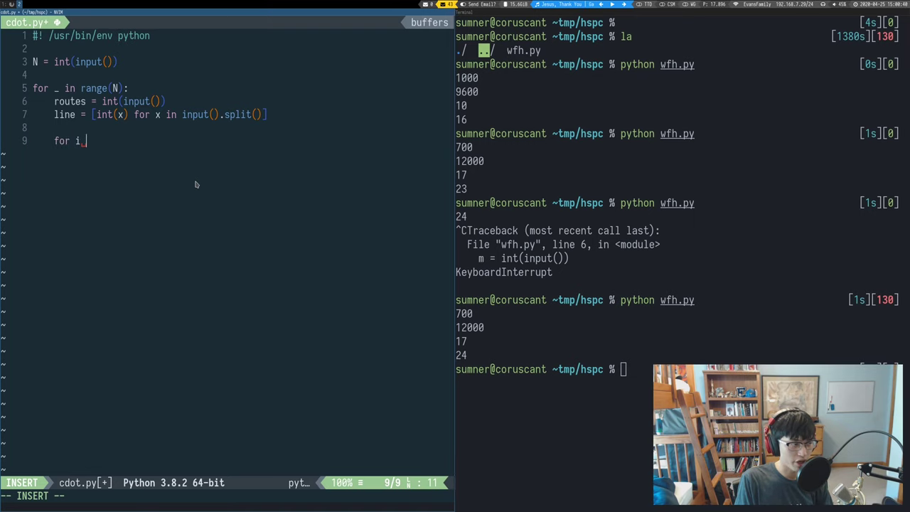
pyautogui.write('in range(')
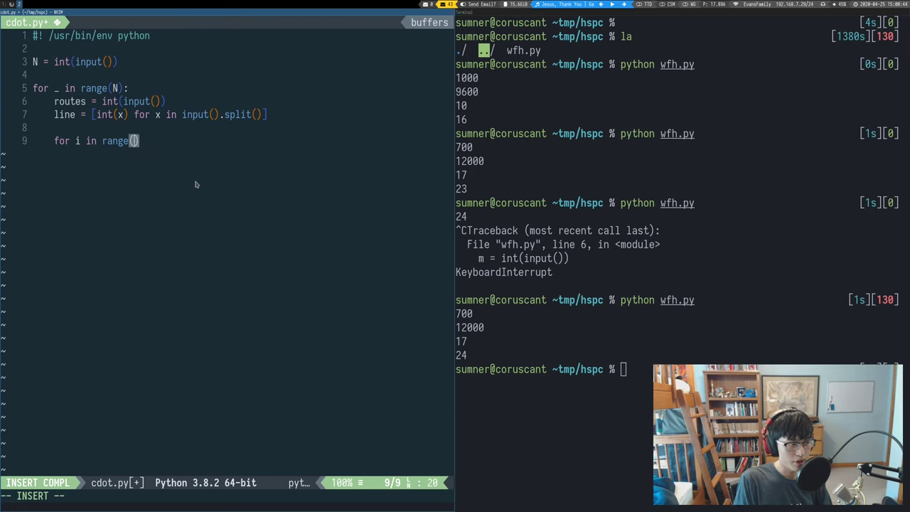
pyautogui.write('1')
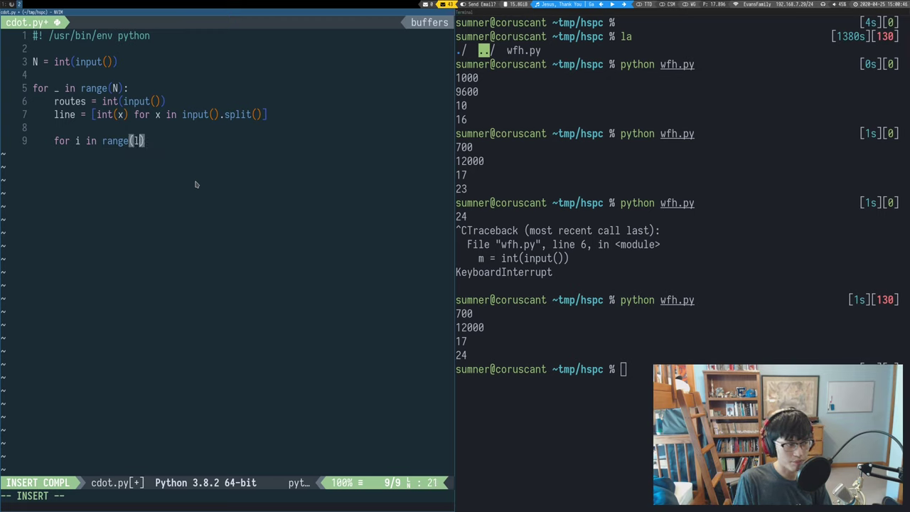
pyautogui.write('len(line)')
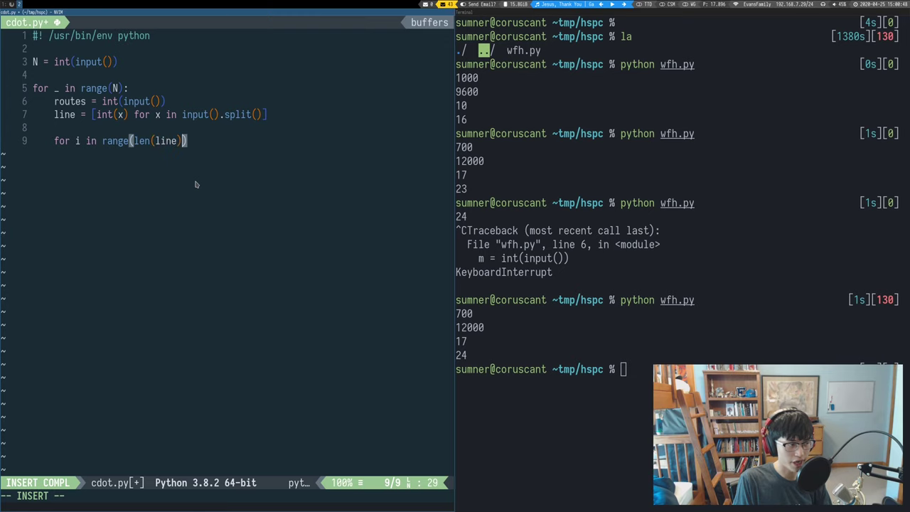
pyautogui.press('Return')
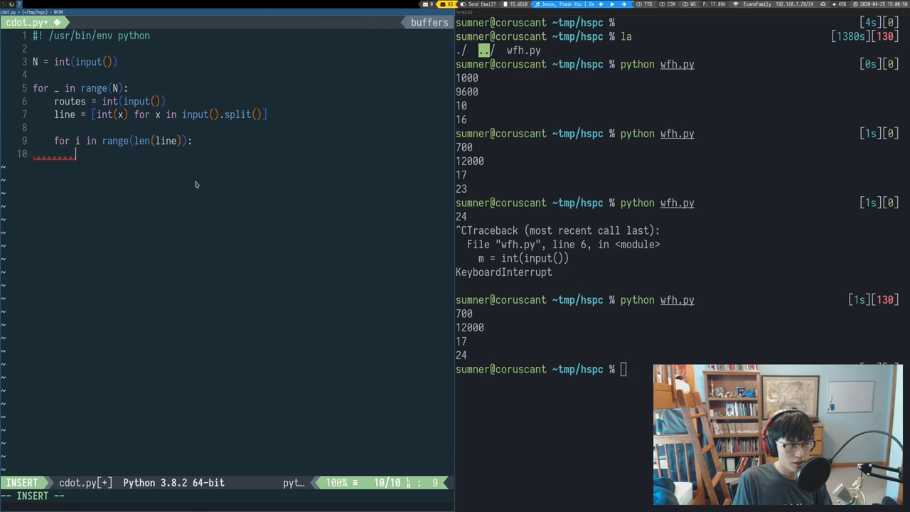
# Step: Skip odd indices with 'if i % 2 != 0: continue' and start a new line below
pyautogui.write('if')
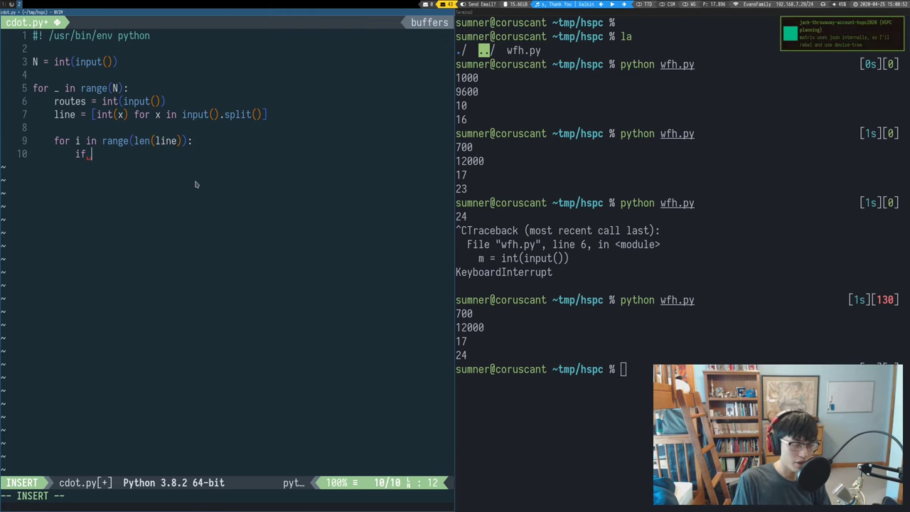
pyautogui.write('i %')
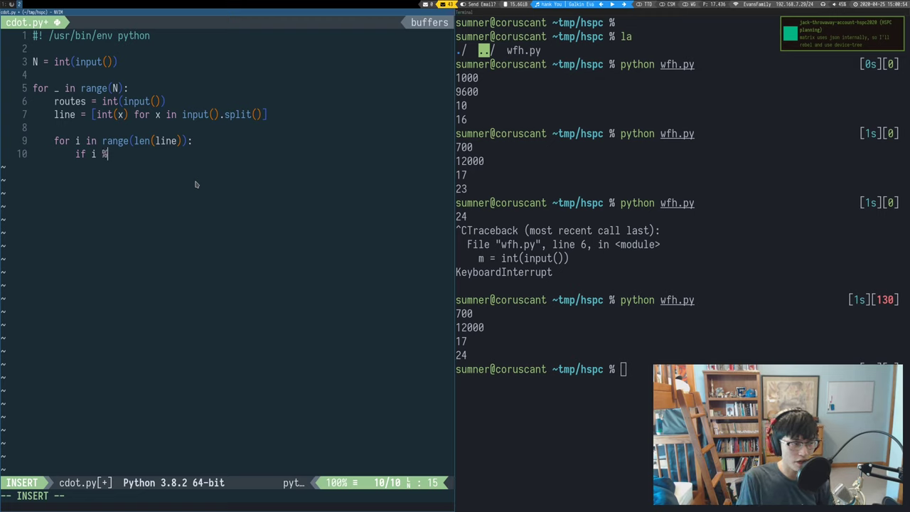
pyautogui.write('2 == 0')
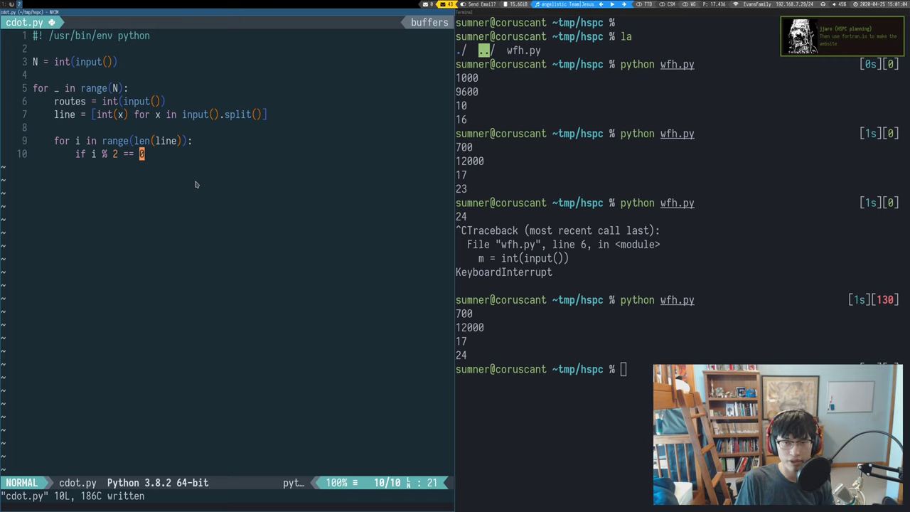
pyautogui.write(':')
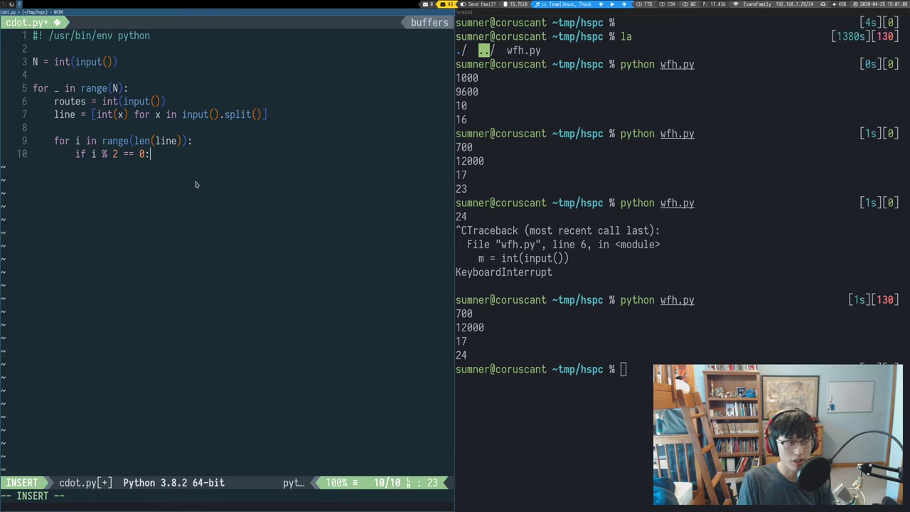
pyautogui.press('Escape')
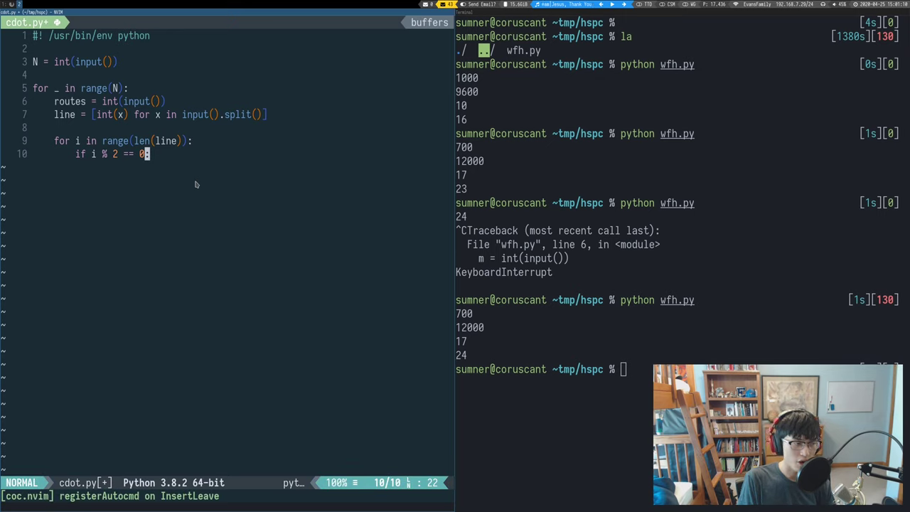
pyautogui.write('!= 0:')
pyautogui.write('continue')
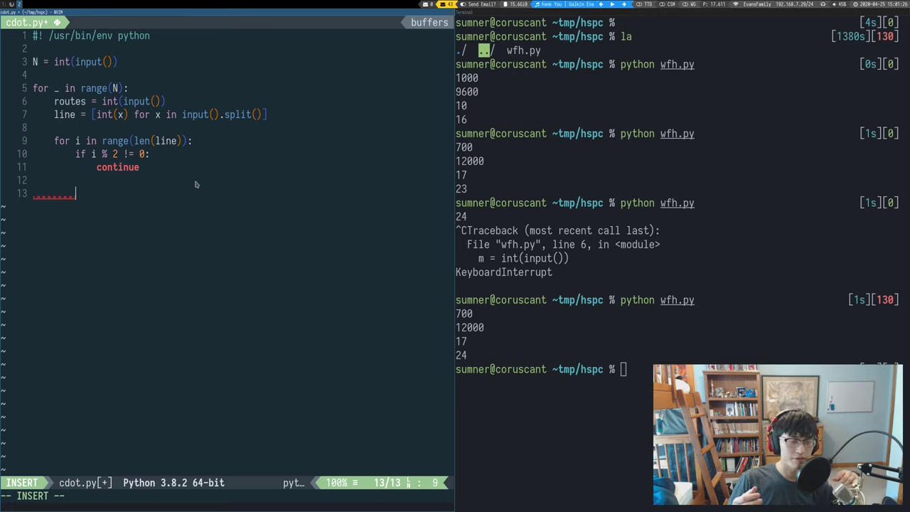
pyautogui.press('Escape')
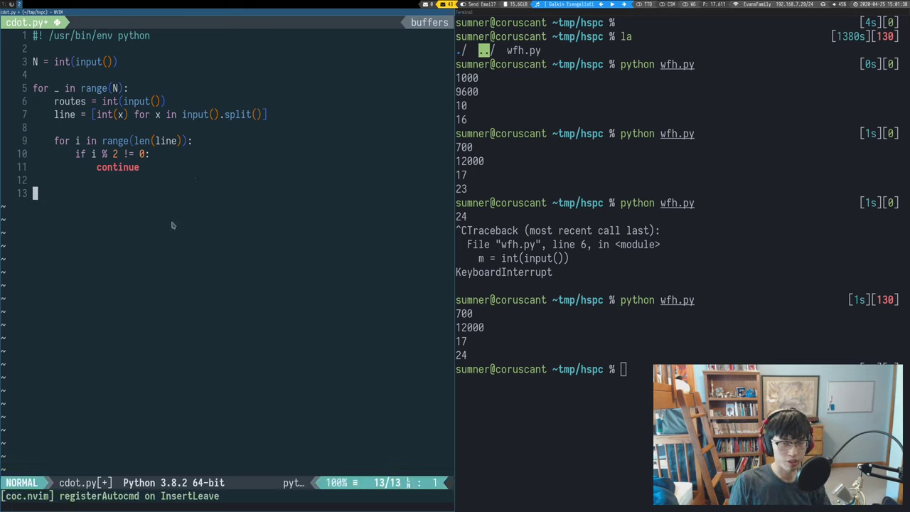
pyautogui.press('i')
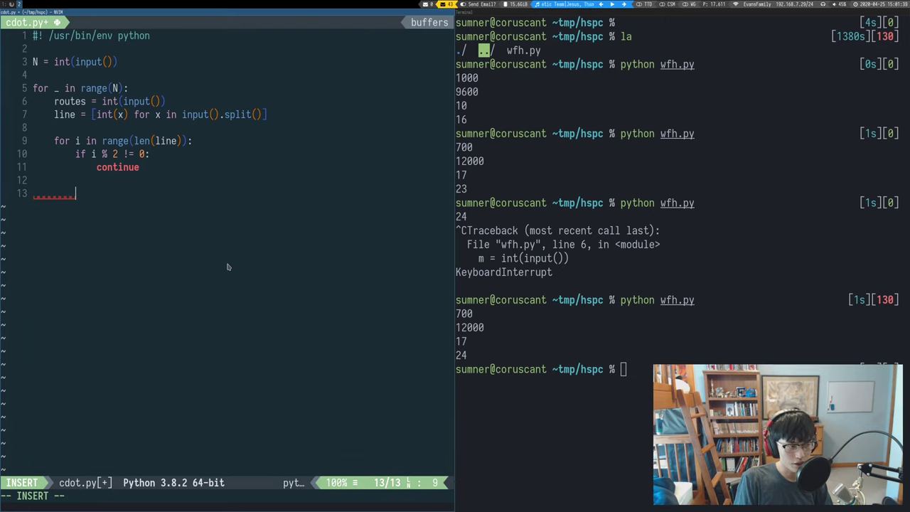
pyautogui.press('Escape')
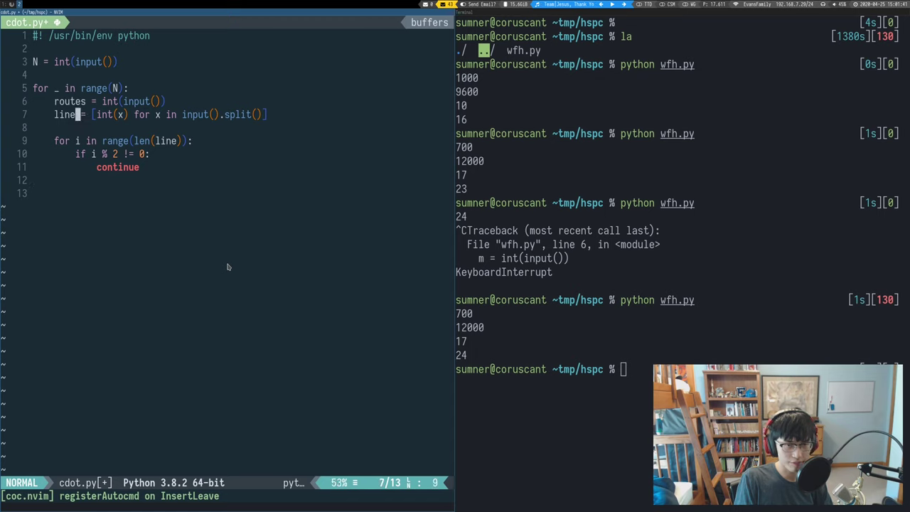
pyautogui.press('o')
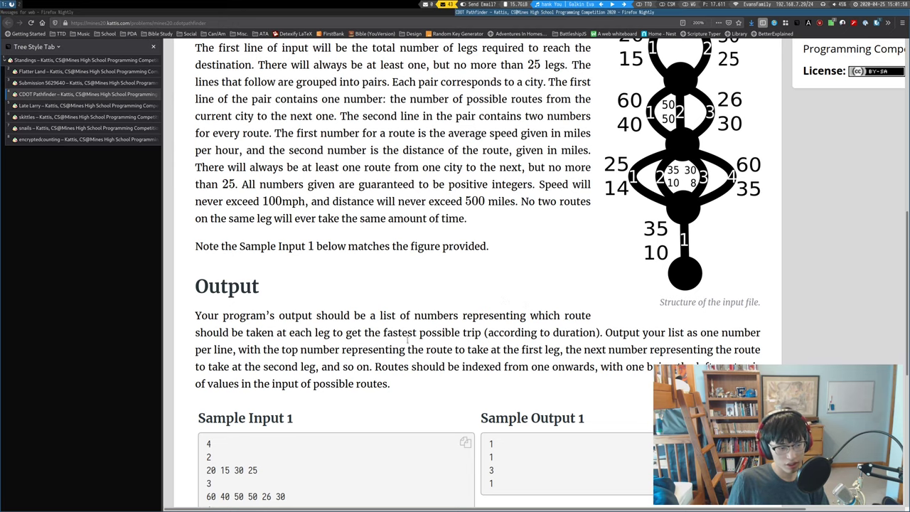
# Step: Scroll through the CDOT Pathfinder Input, Output and Sample Input 1 sections
pyautogui.scroll(-3)
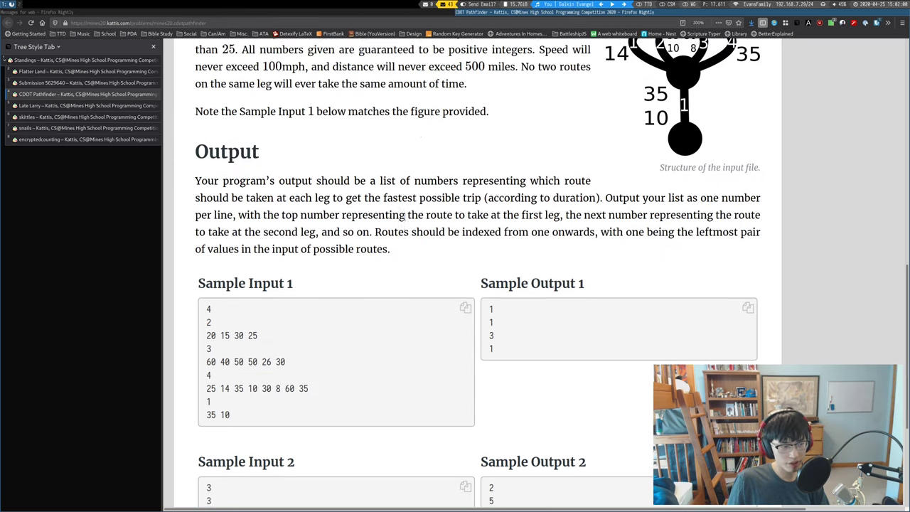
pyautogui.scroll(3)
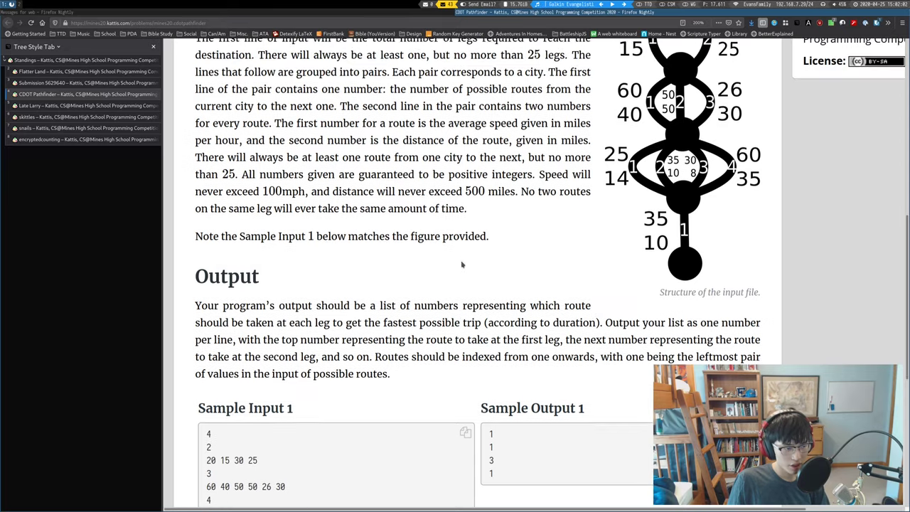
pyautogui.scroll(3)
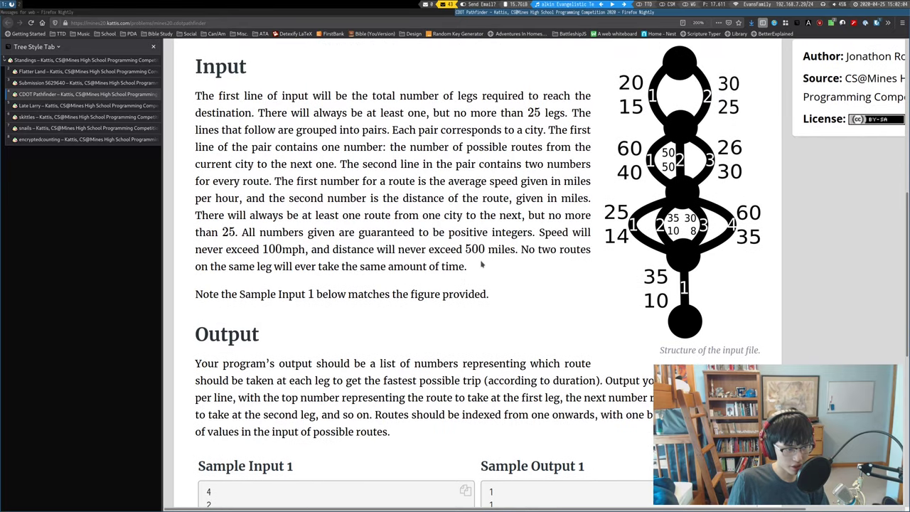
pyautogui.moveTo(460, 302)
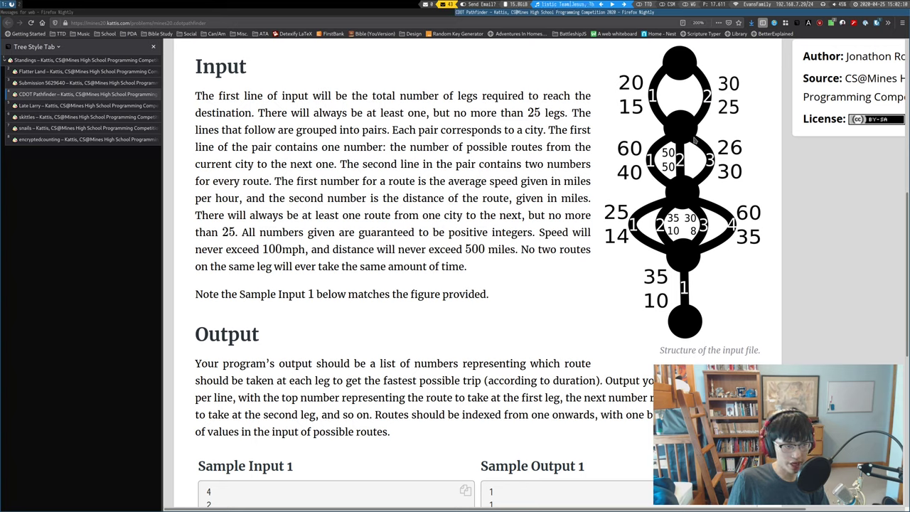
pyautogui.moveTo(681, 85)
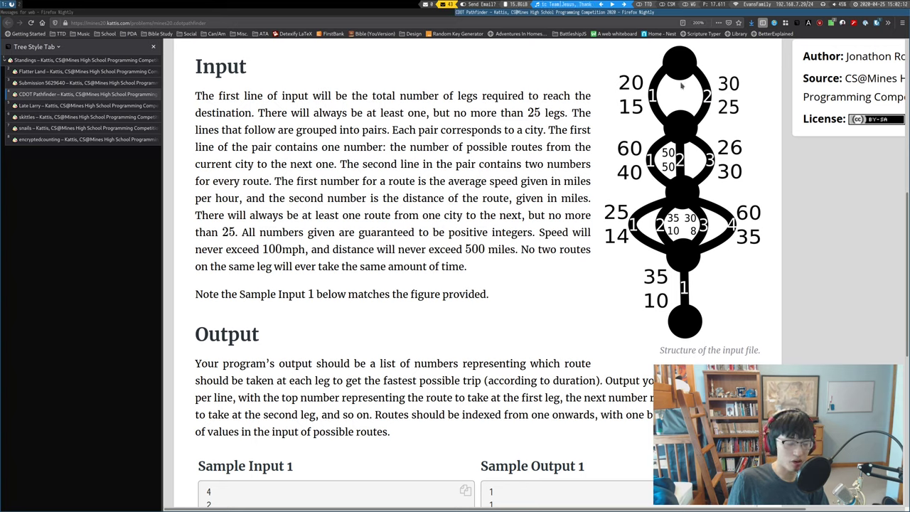
pyautogui.moveTo(568, 91)
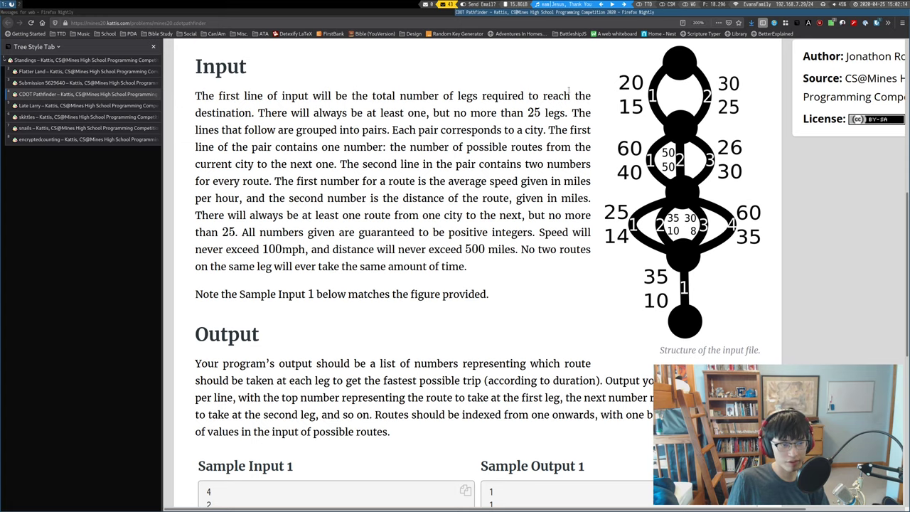
pyautogui.moveTo(411, 325)
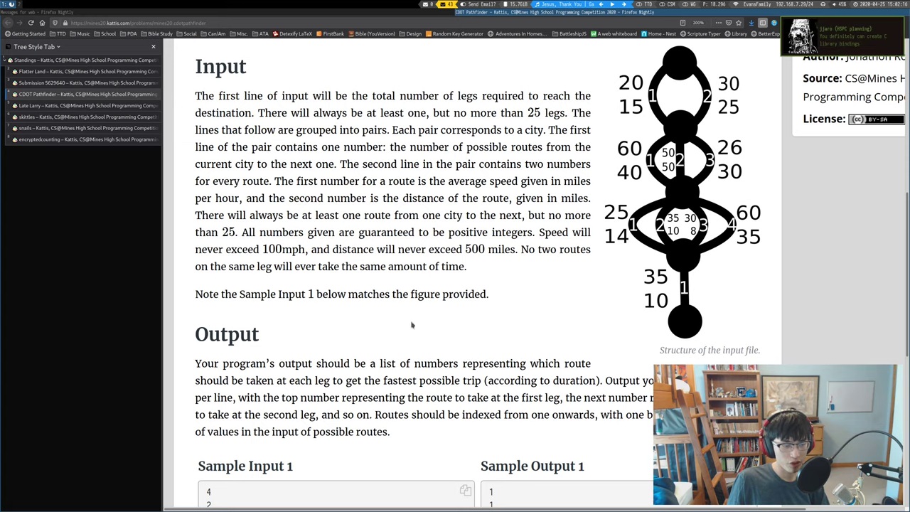
pyautogui.scroll(-3)
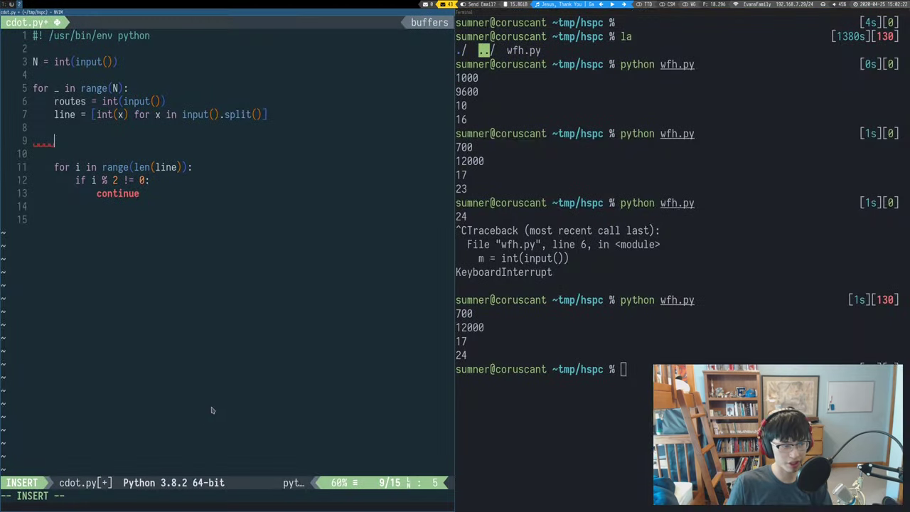
pyautogui.moveTo(224, 372)
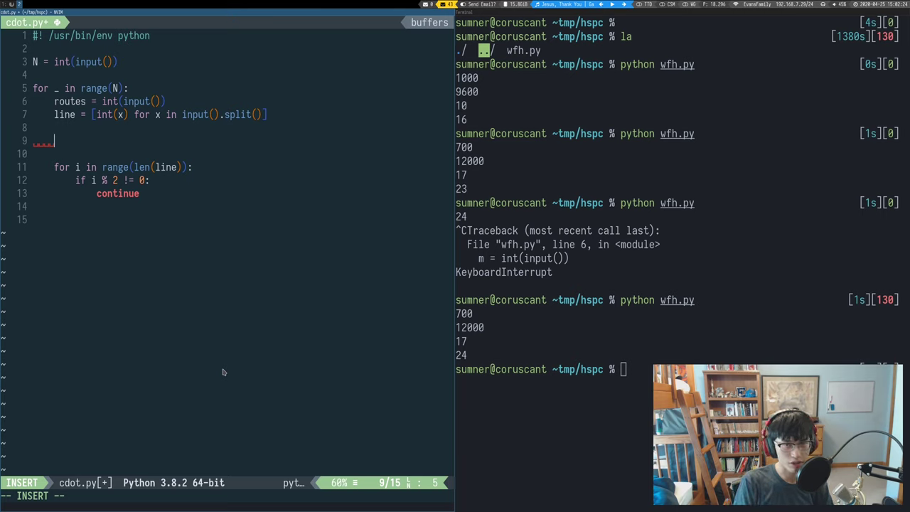
# Step: Initialise min_time = 2**10 before the inner loop
pyautogui.write('min_')
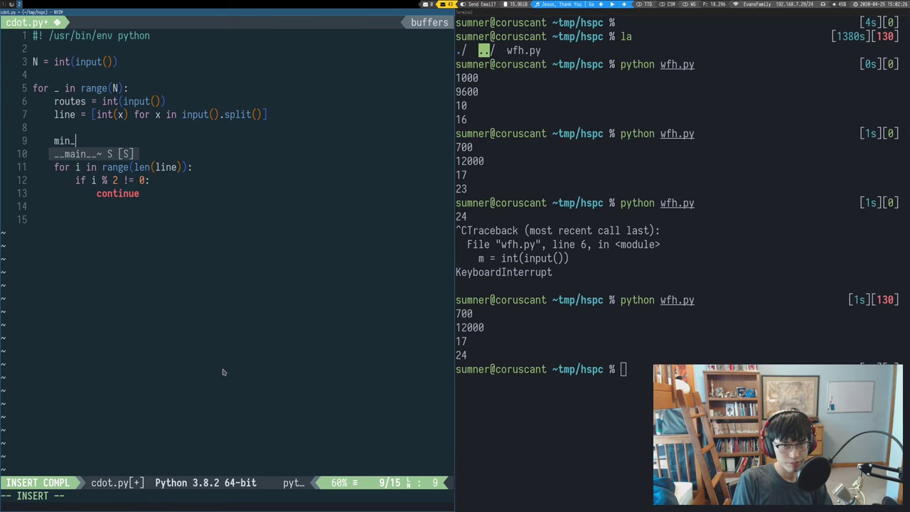
pyautogui.write('_time =')
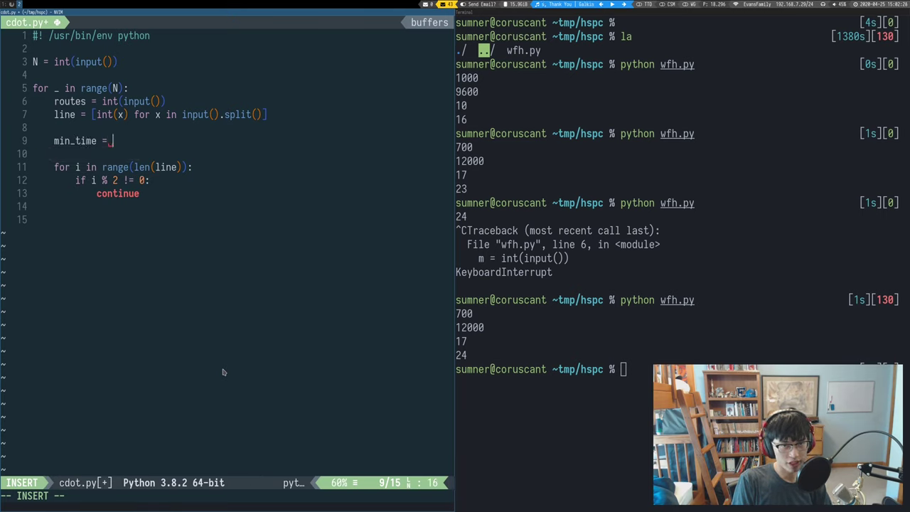
pyautogui.write('2**10')
pyautogui.click(242, 153)
pyautogui.write('min_idx = 0')
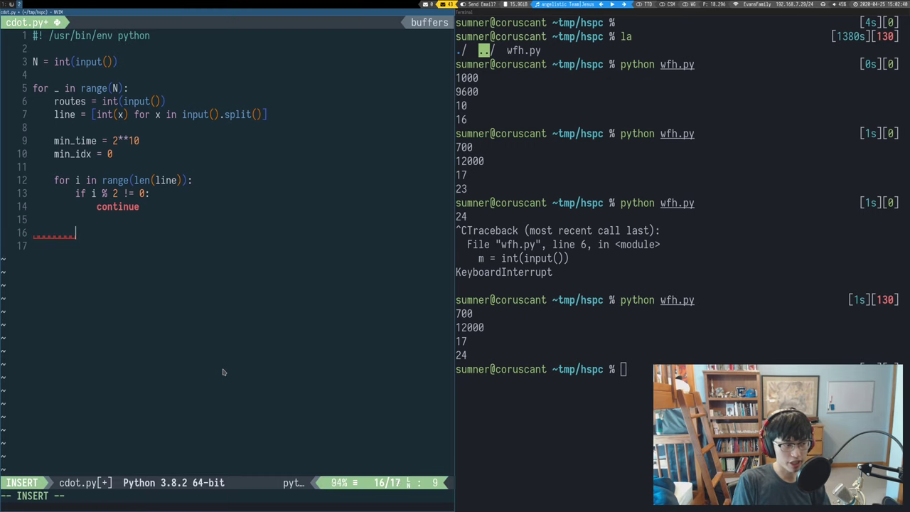
pyautogui.press('BackSpace')
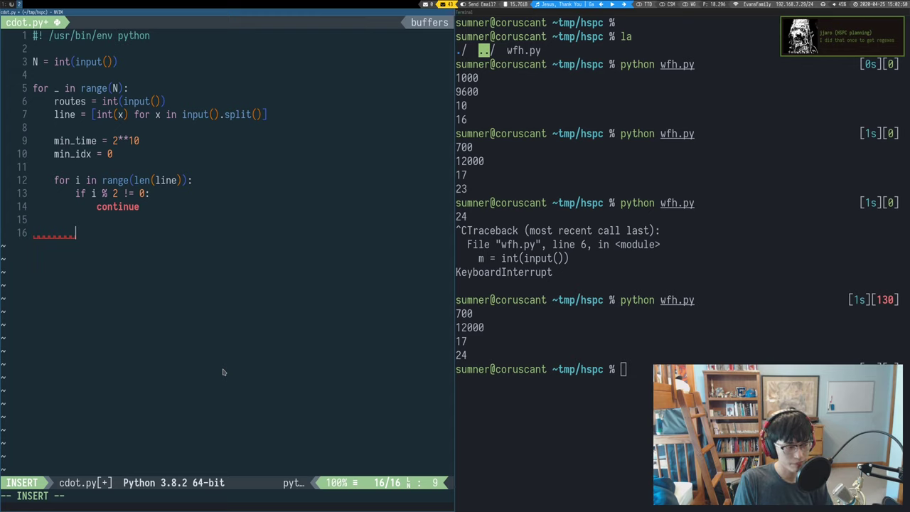
# Step: Compute route_time = line[i+1] / line[i] after the continue
pyautogui.write('route_time =')
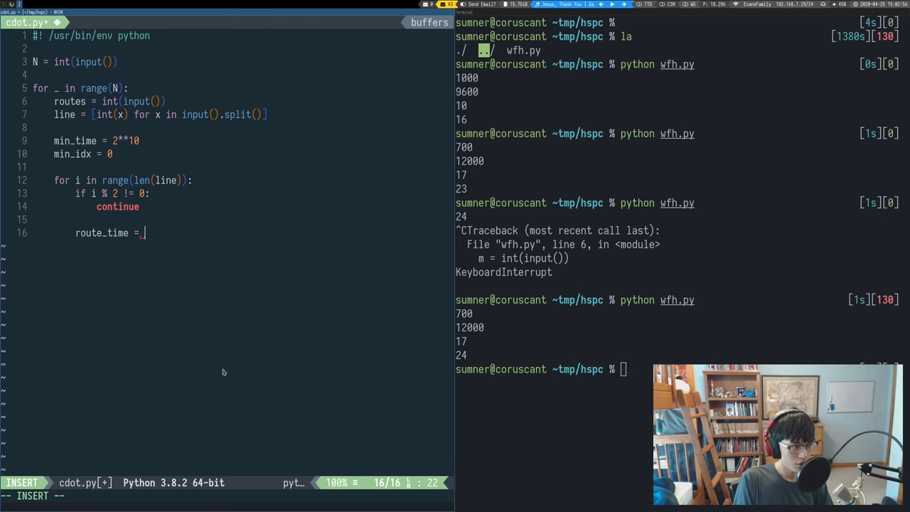
pyautogui.write('line[]')
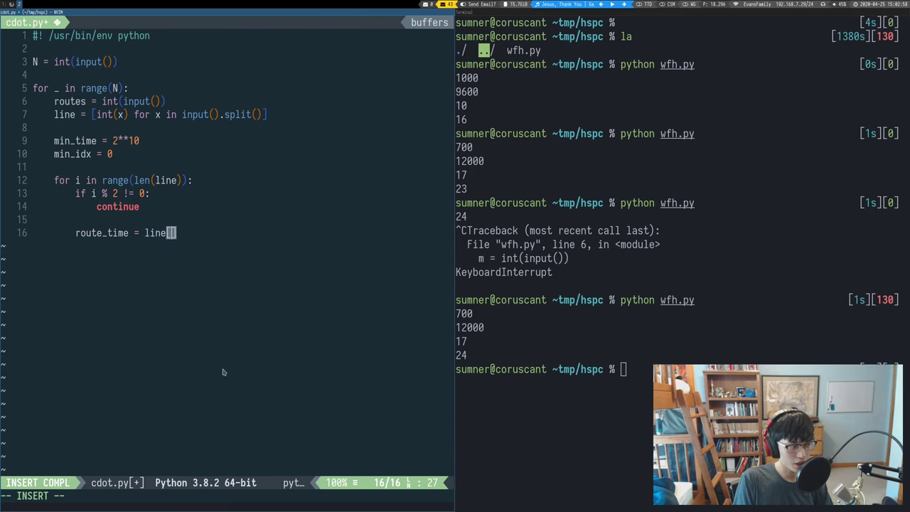
pyautogui.write('i],')
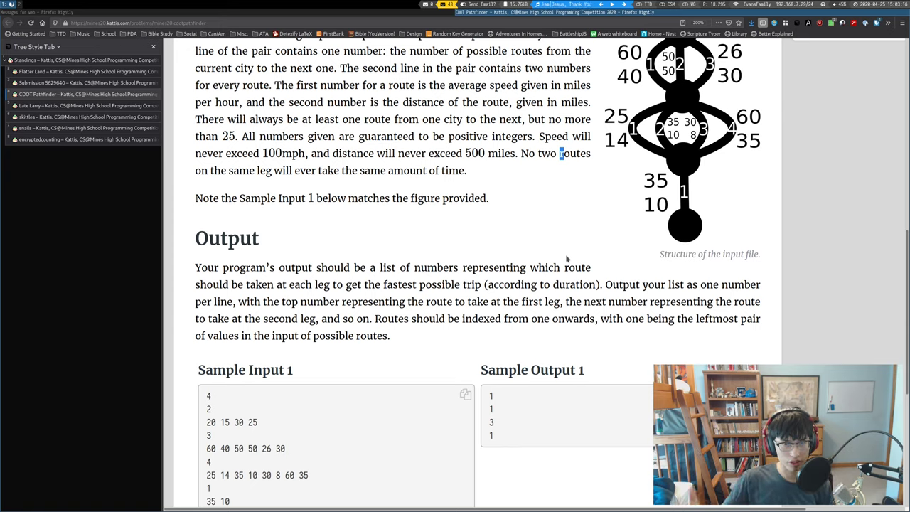
pyautogui.moveTo(578, 247)
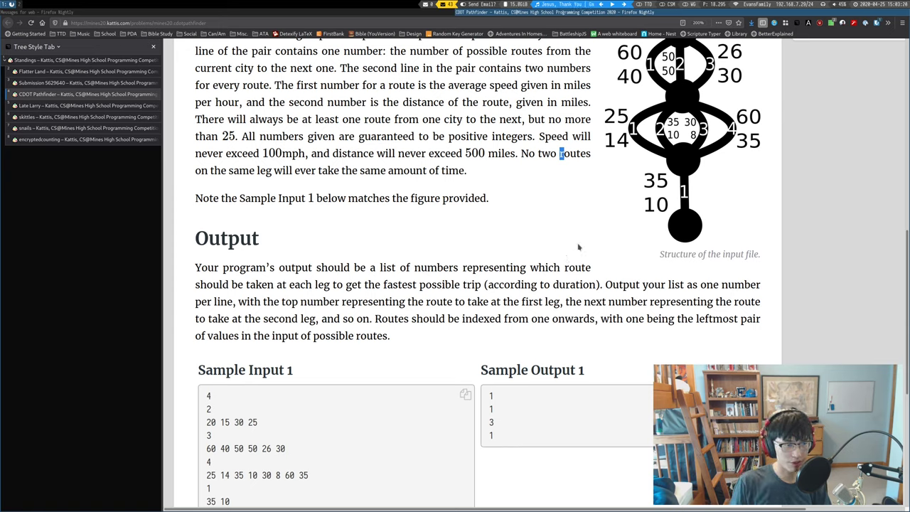
pyautogui.moveTo(526, 263)
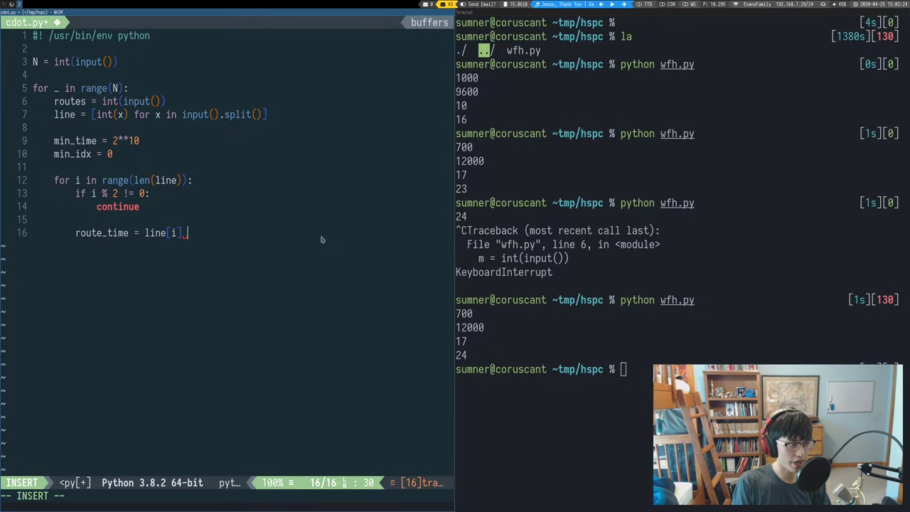
pyautogui.write('/')
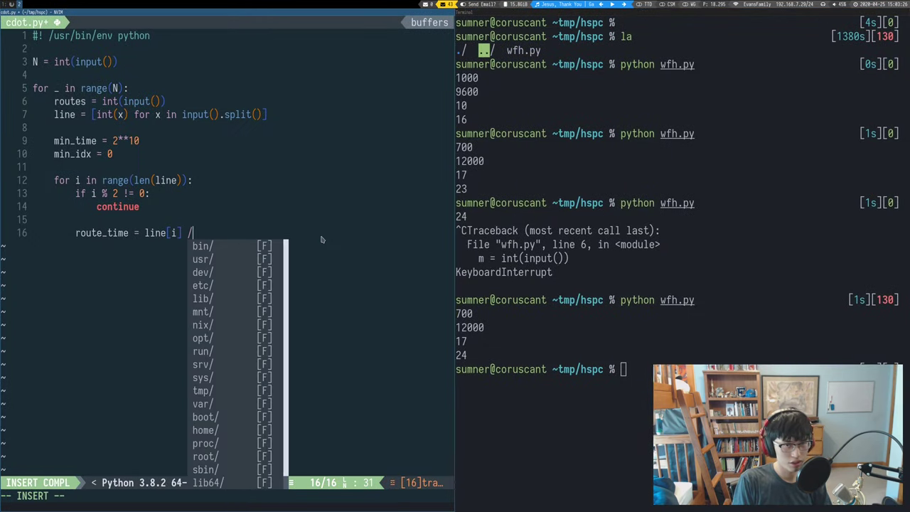
pyautogui.press('Escape')
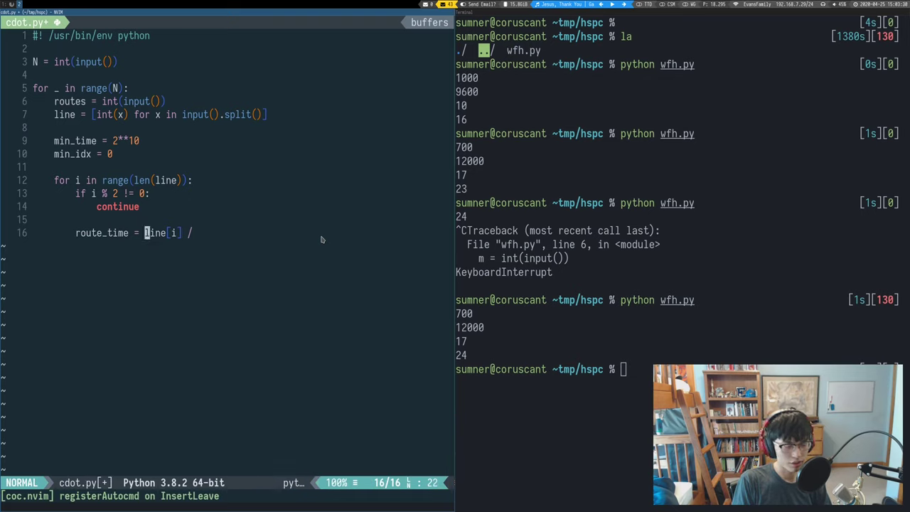
pyautogui.press('i')
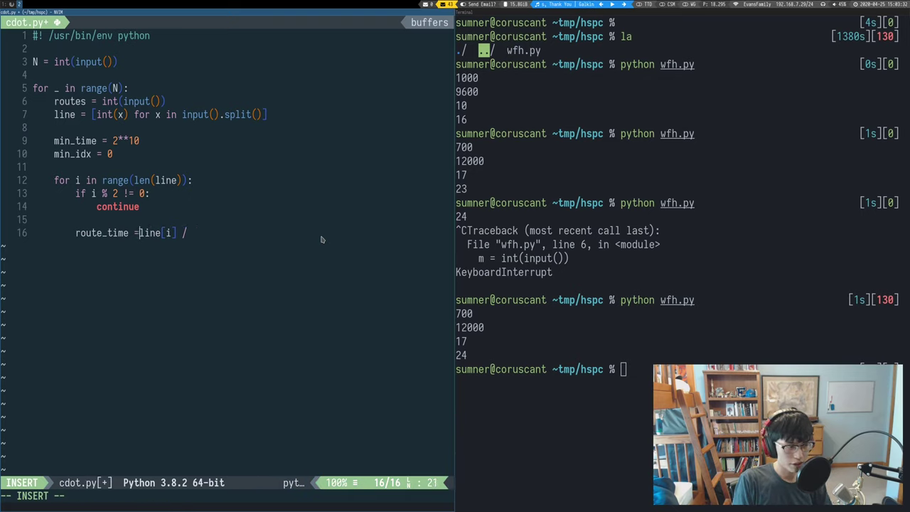
pyautogui.write('line[i]')
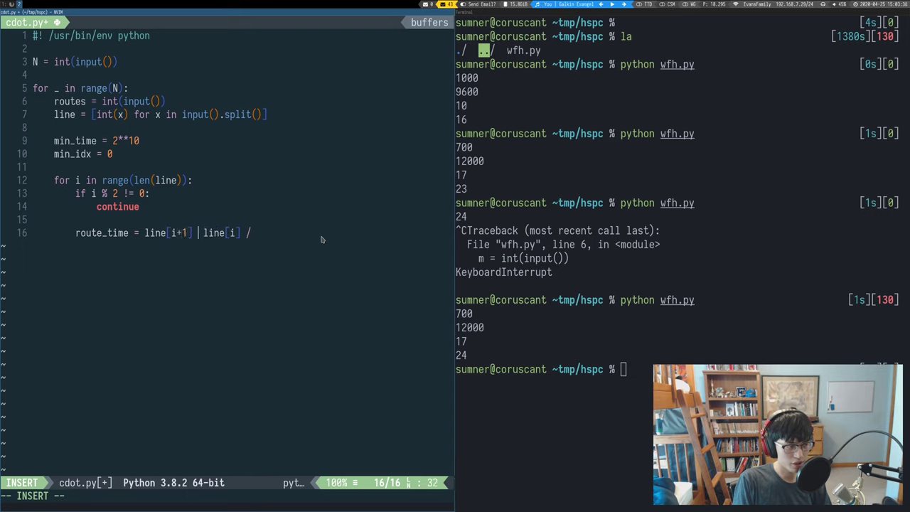
pyautogui.write('/')
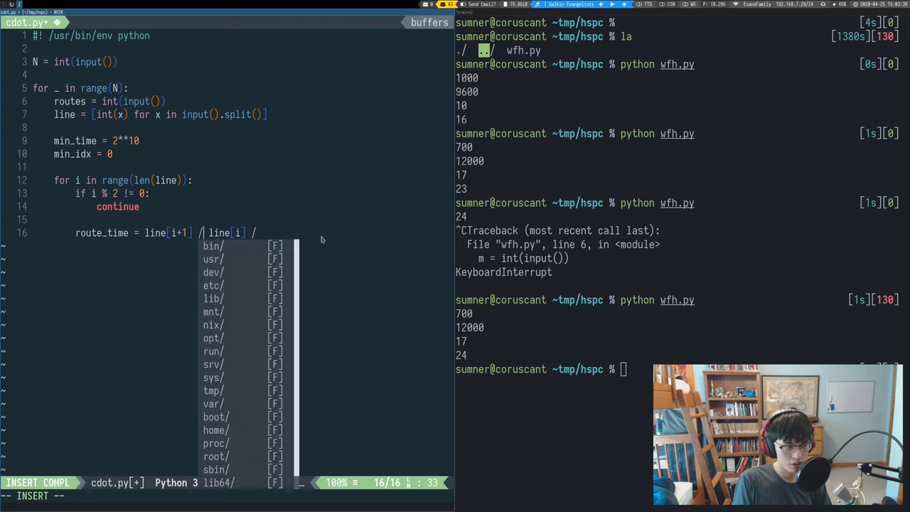
pyautogui.press('Escape')
pyautogui.write('o')
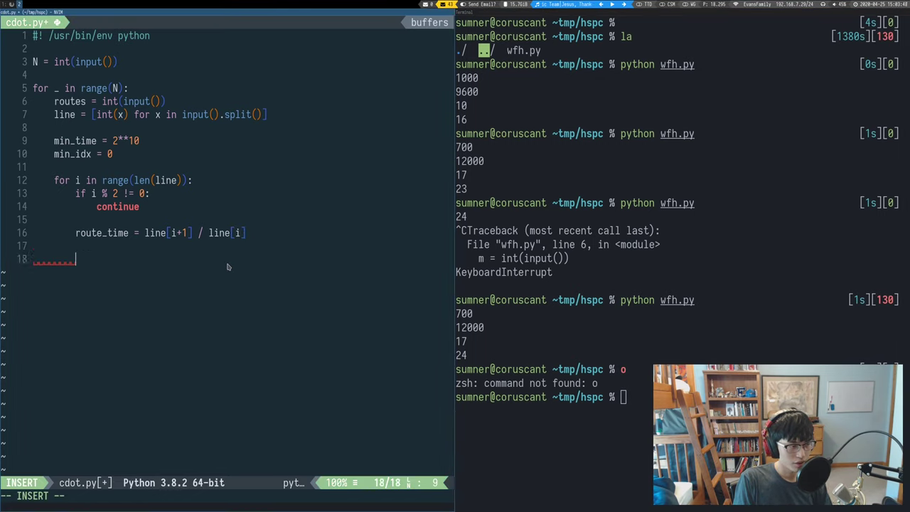
# Step: When route_time < min_time, set min_idx = i // 2
pyautogui.write('if rote_time <')
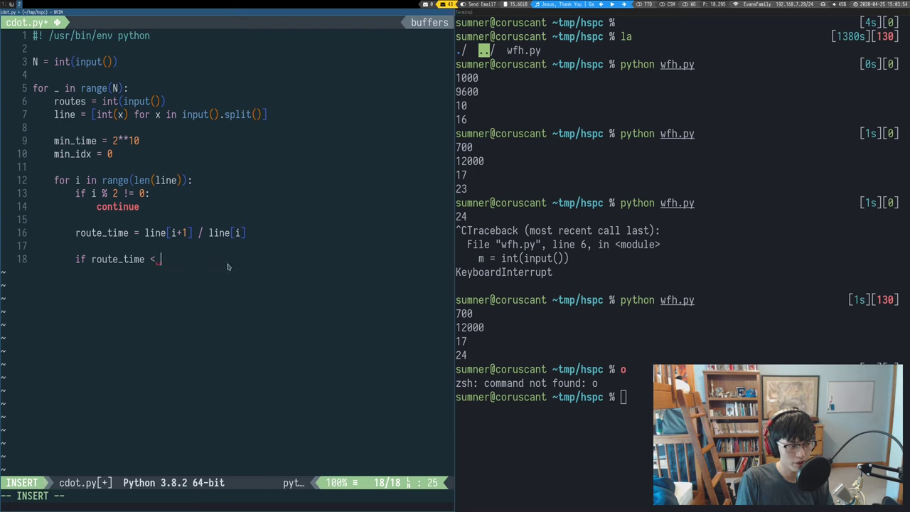
pyautogui.write('min_time:')
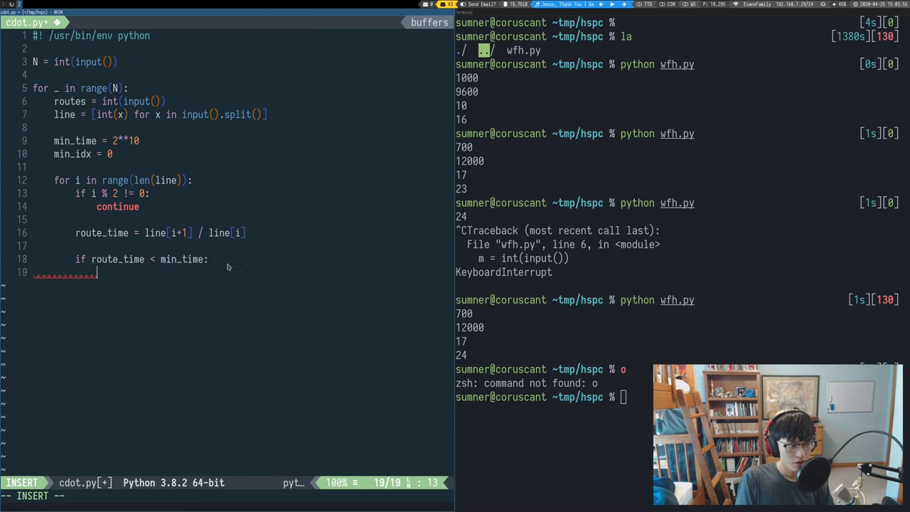
pyautogui.write('min_idx =')
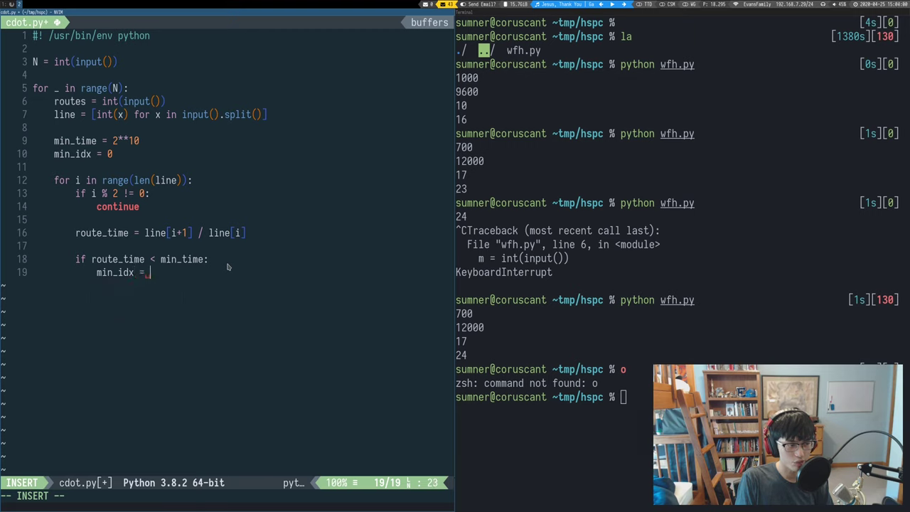
pyautogui.press('Escape')
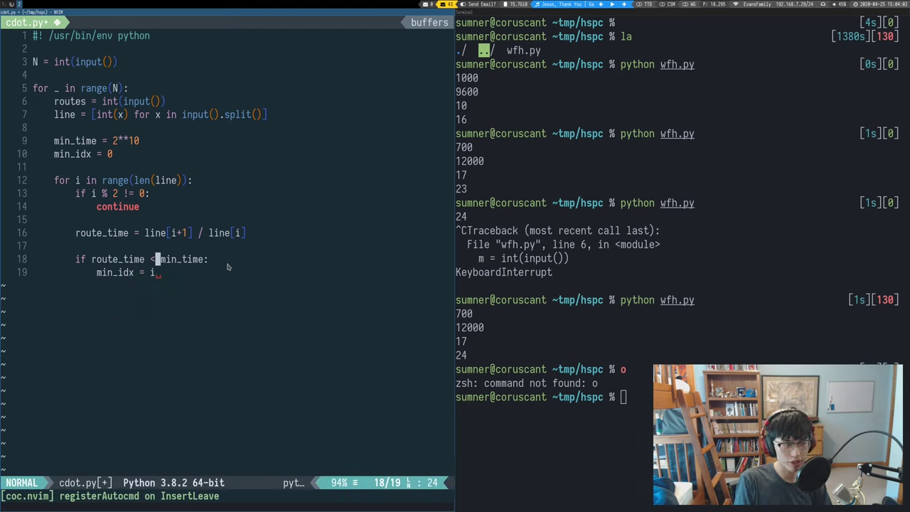
pyautogui.press('V')
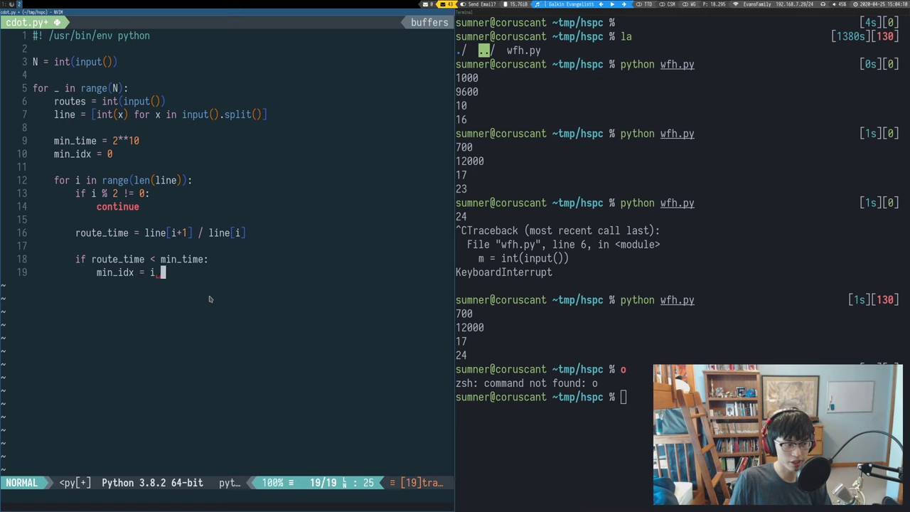
pyautogui.write('// 2')
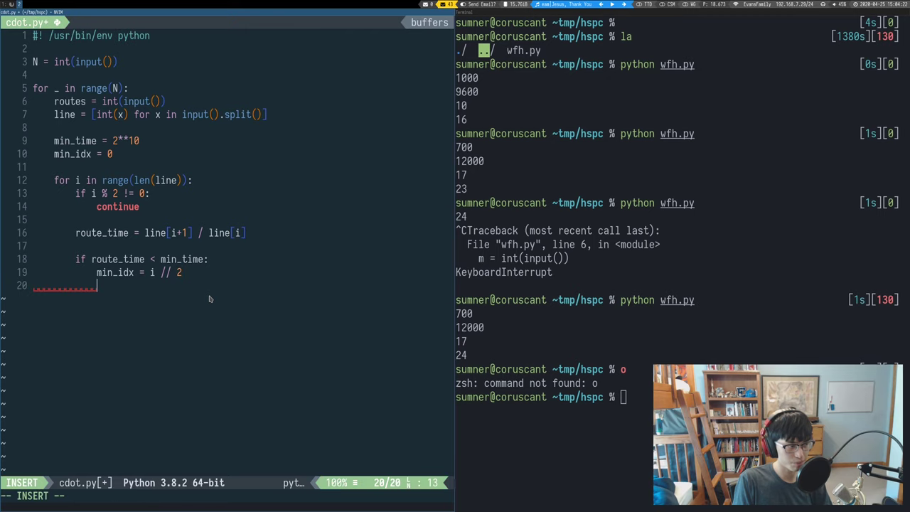
# Step: Also update min_time = route_time and begin a print call
pyautogui.write('m')
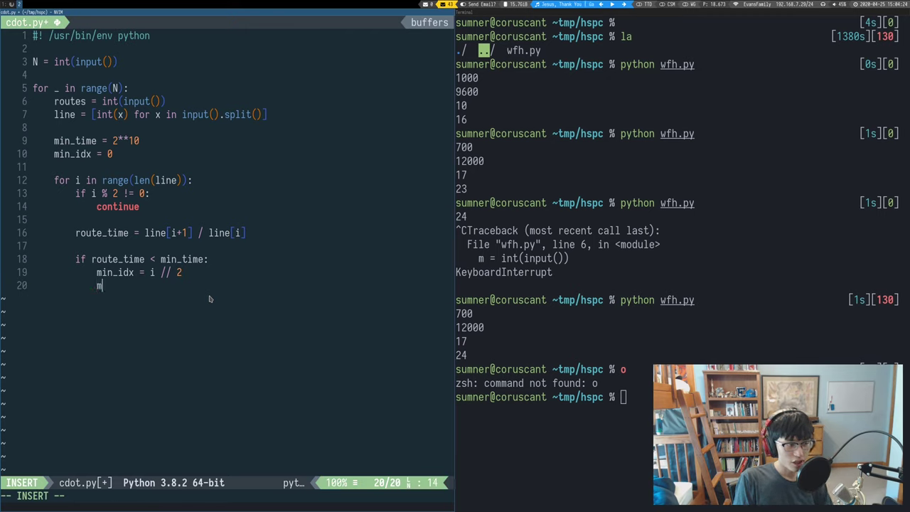
pyautogui.write('in_time =')
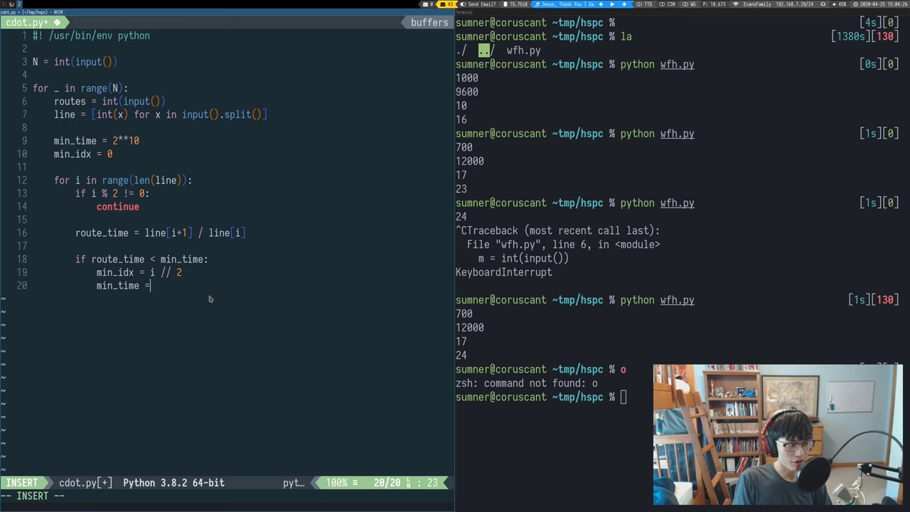
pyautogui.write('route_time')
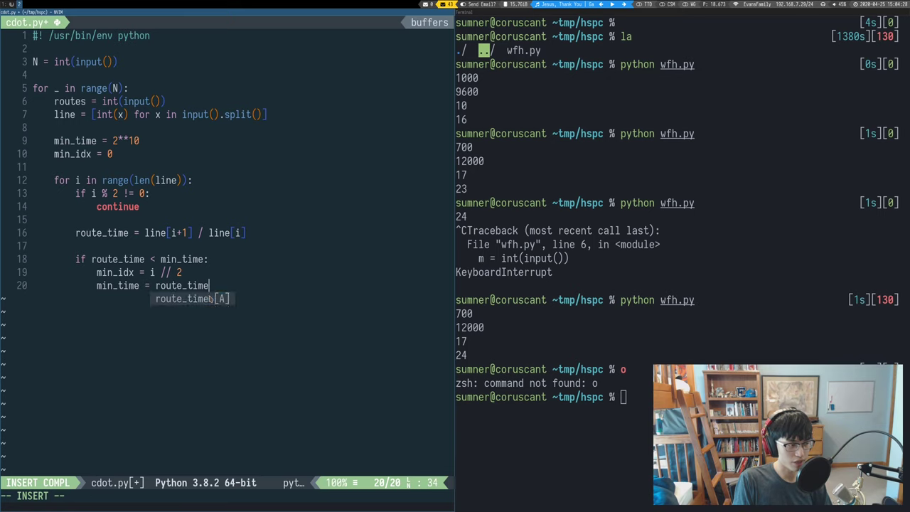
pyautogui.write('print(')
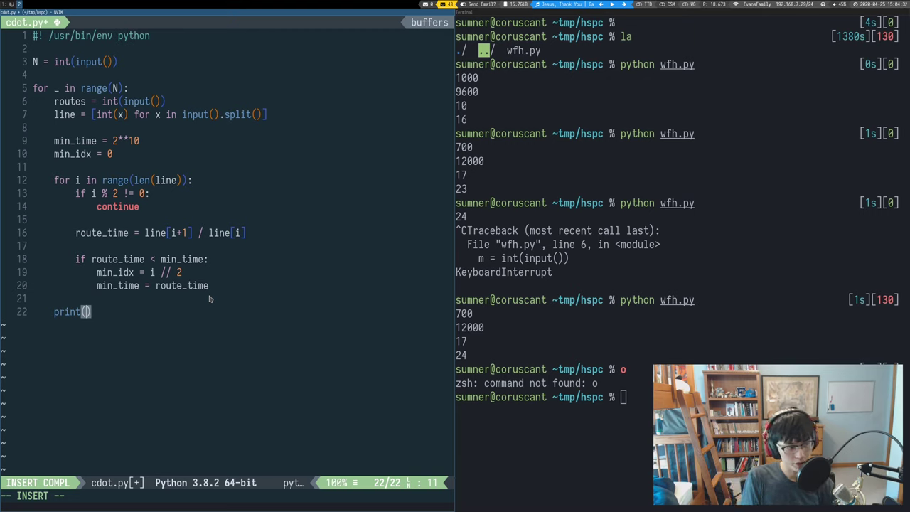
# Step: Print min_idx per leg and start a debug print of route_time
pyautogui.write('min_idx')
pyautogui.click(683, 397)
pyautogui.write('python cdot.py')
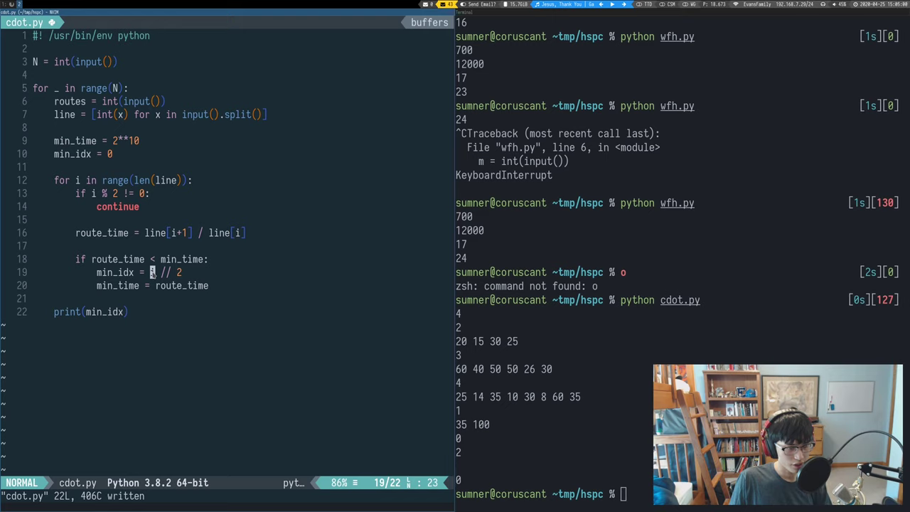
pyautogui.write('pr')
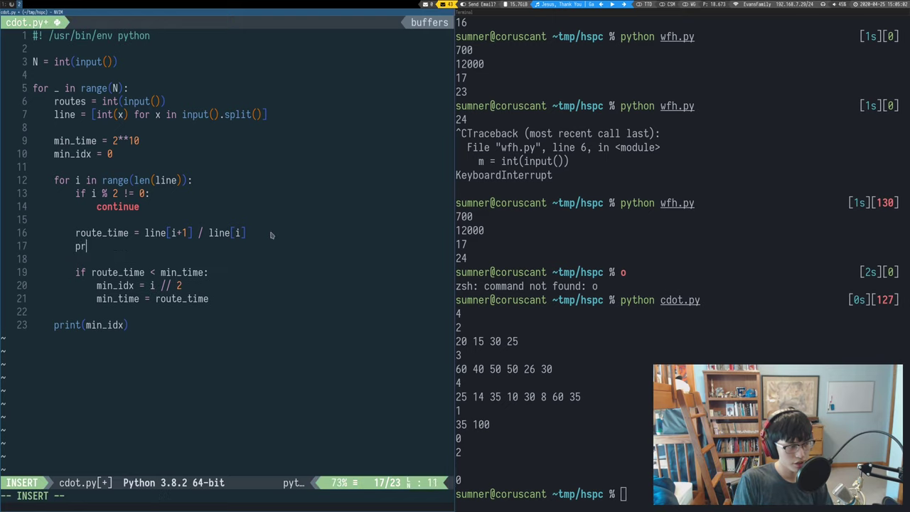
pyautogui.write('int()')
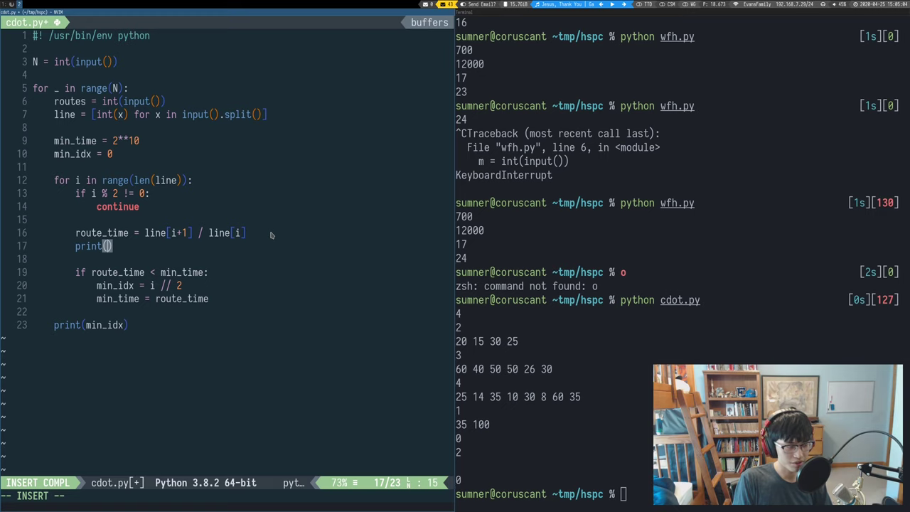
pyautogui.write('route_')
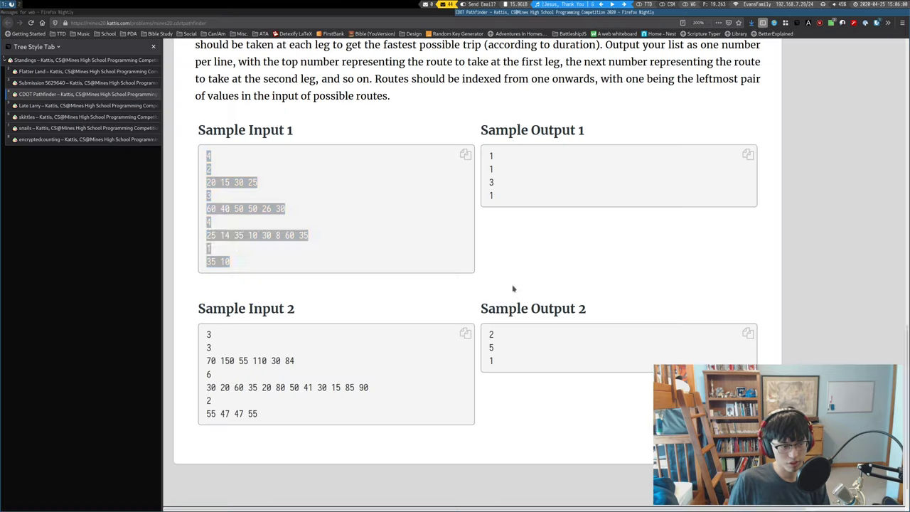
pyautogui.scroll(3)
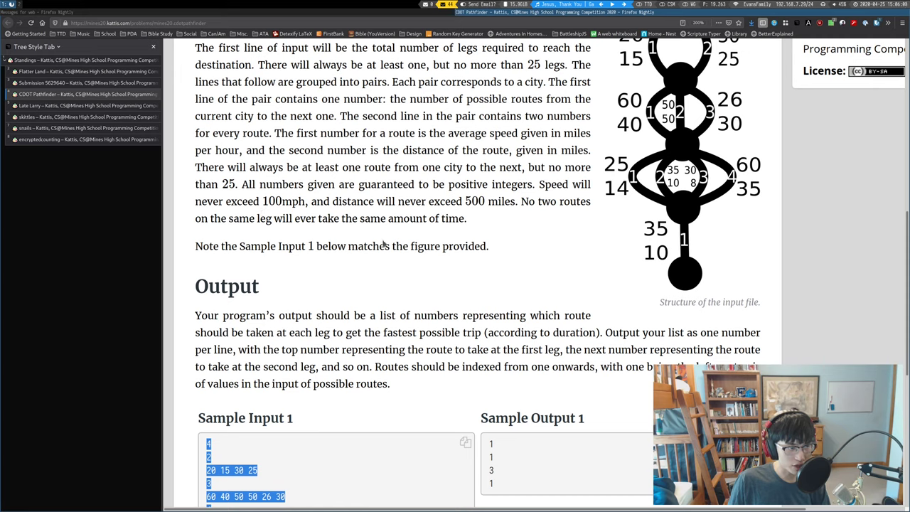
pyautogui.moveTo(551, 291)
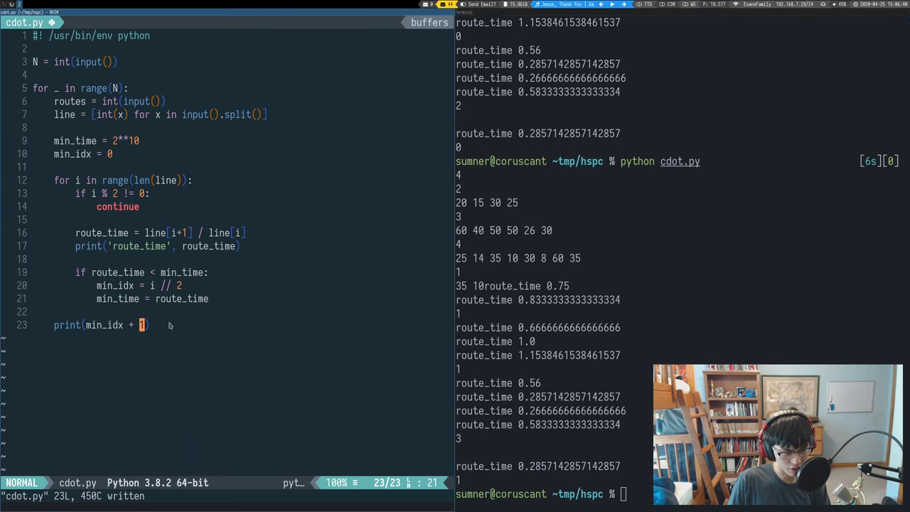
# Step: Delete the debug print line so only one-based indices are printed
pyautogui.press('dd')
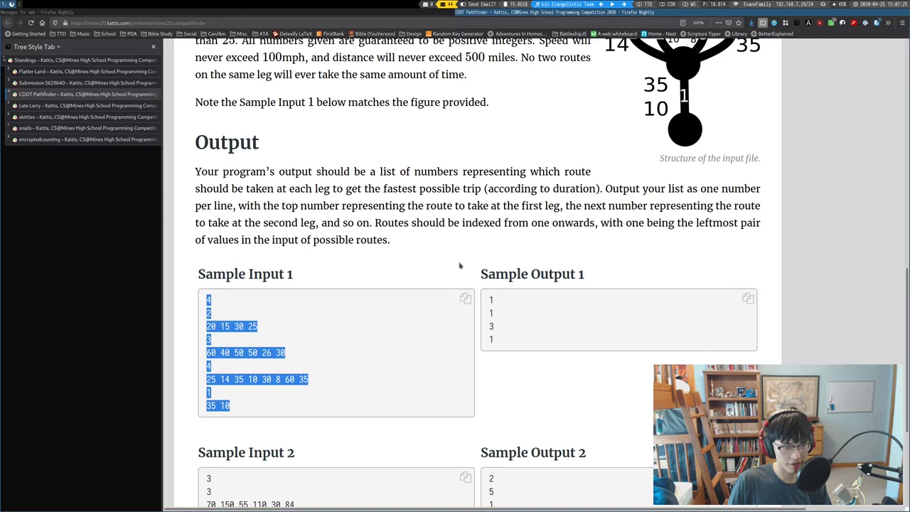
pyautogui.scroll(3)
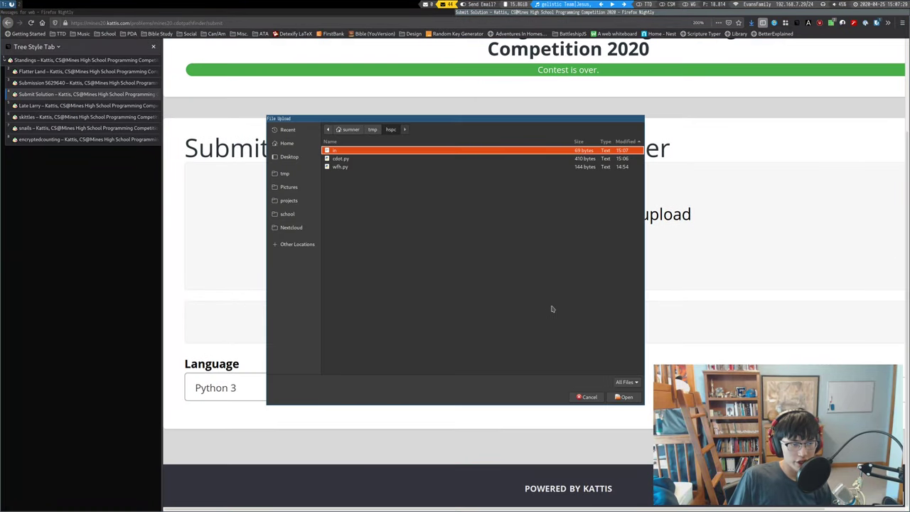
# Step: Choose the solution file in the Kattis upload dialog
pyautogui.click(625, 396)
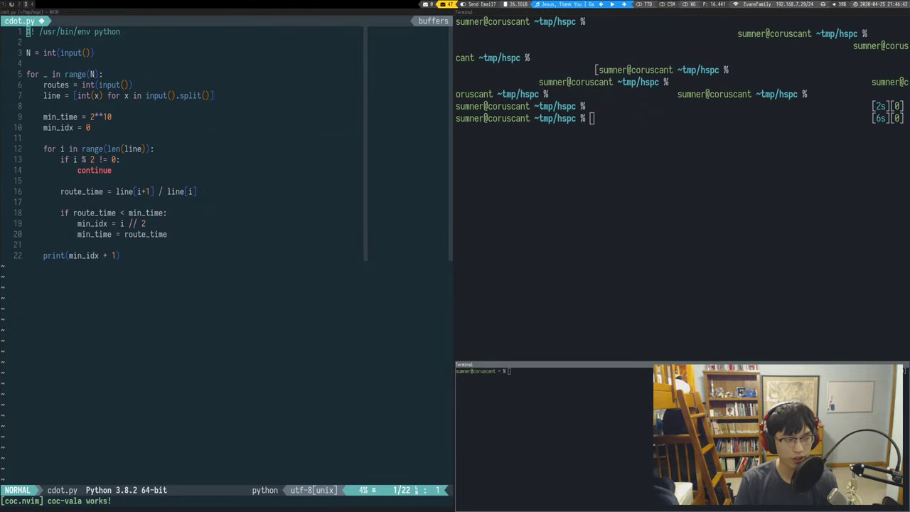
pyautogui.moveTo(605, 329)
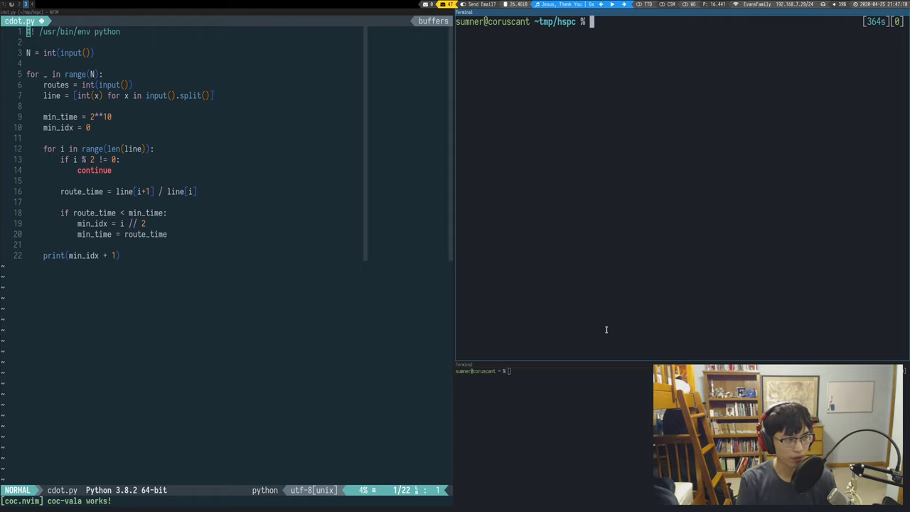
pyautogui.moveTo(619, 102)
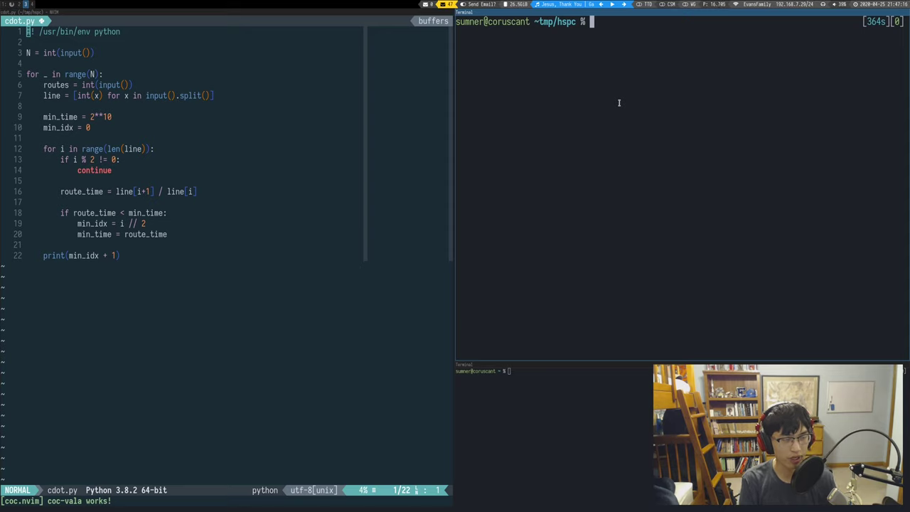
# Step: Begin the terminal command python cdot.py with redirected input
pyautogui.write('python cdot.py <cdot')
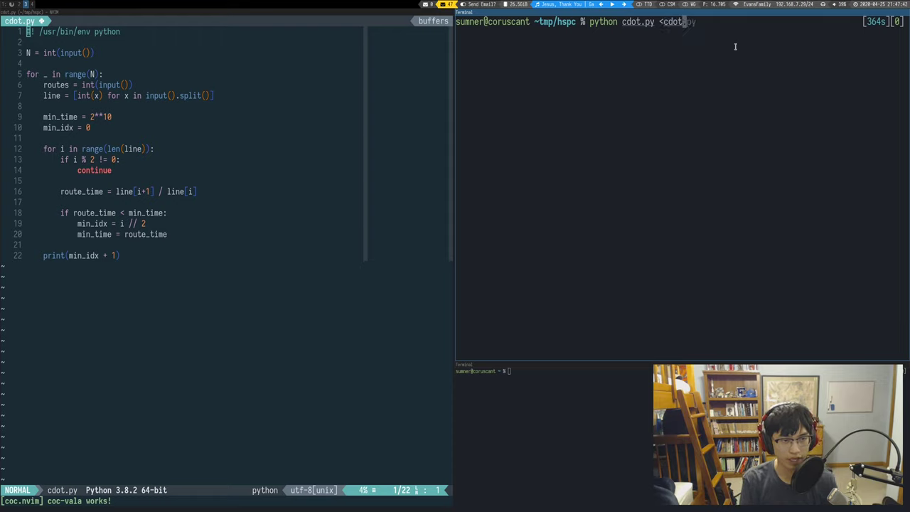
# Step: Run python cdot.py < cdotinput, which prints 1 1 3 1
pyautogui.write('input')
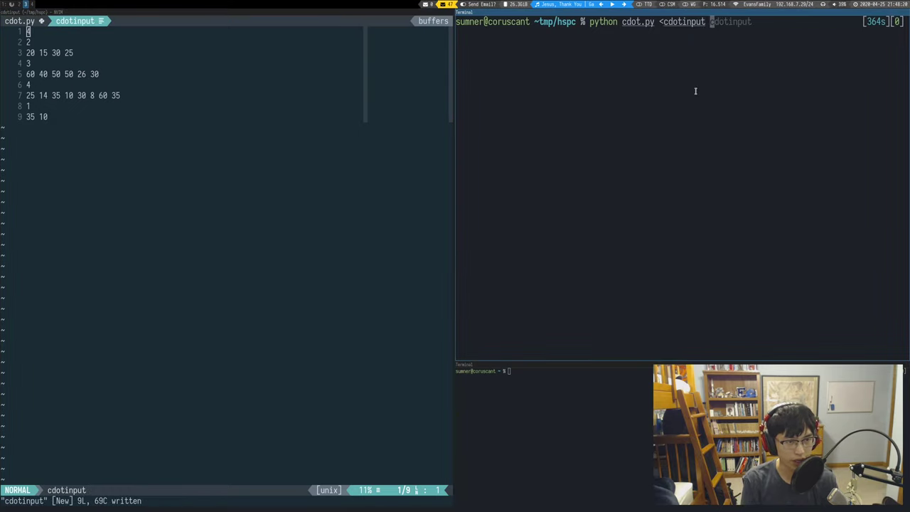
pyautogui.press('BackSpace')
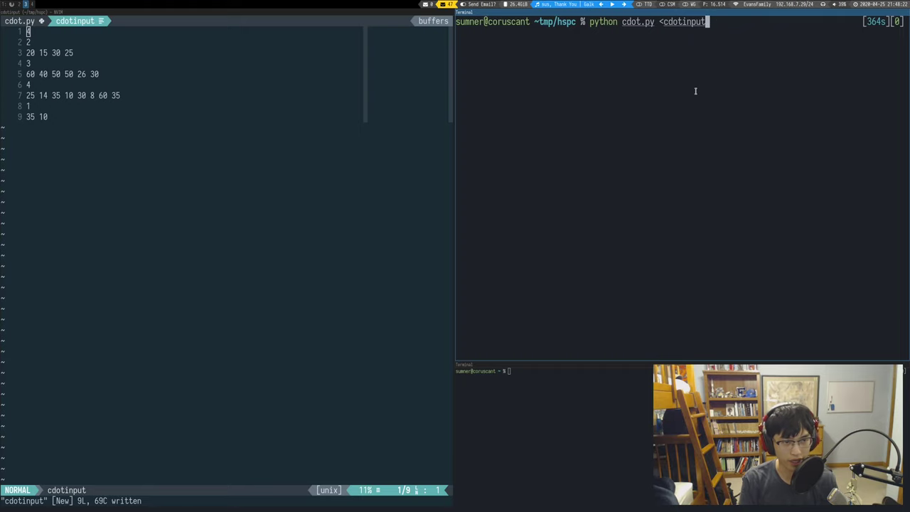
pyautogui.press('Return')
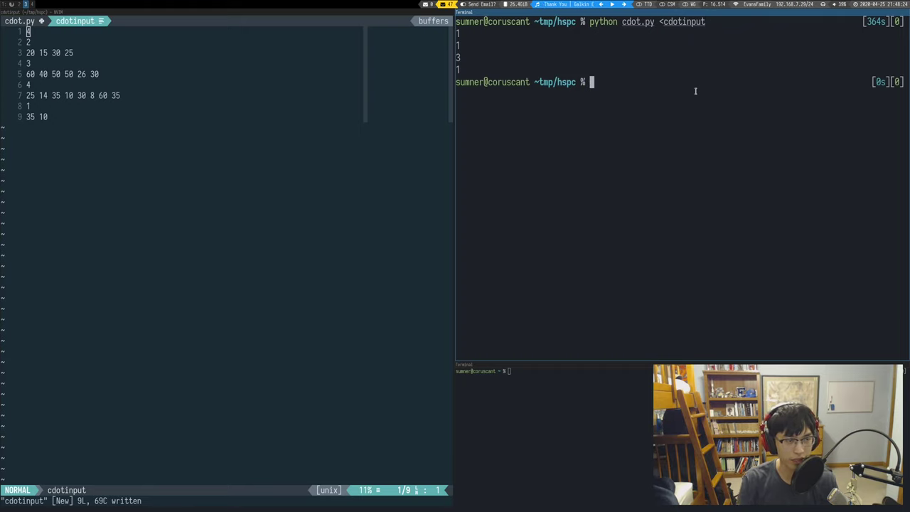